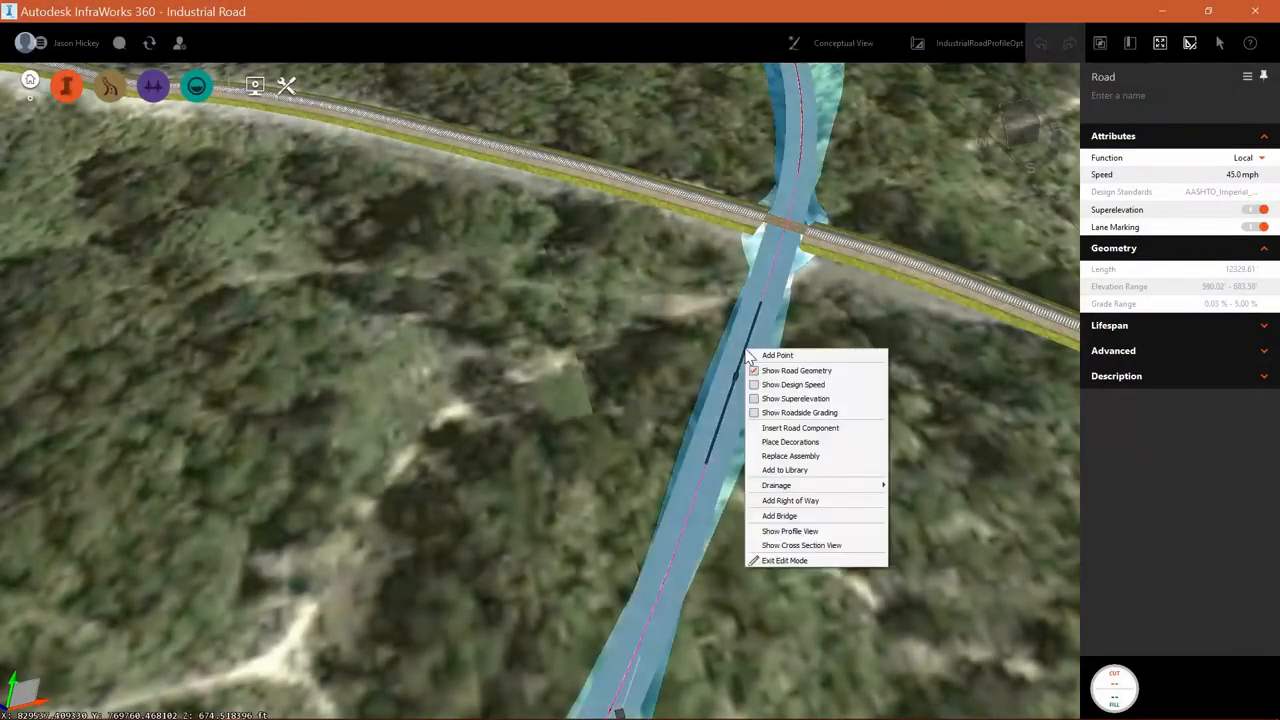
pyautogui.moveTo(800, 428)
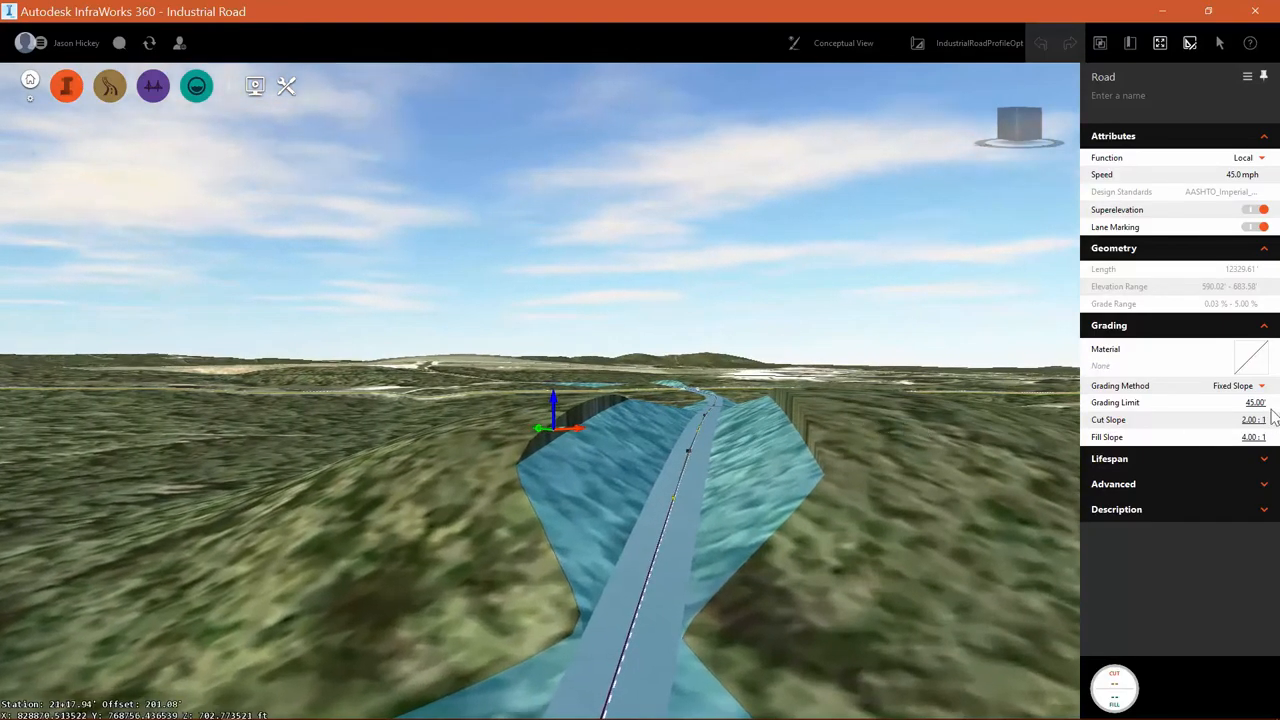
# - Enter a larger Grading Limit so the cut and fill slopes spread farther into the terrain
pyautogui.click(1252, 402)
pyautogui.write('60')
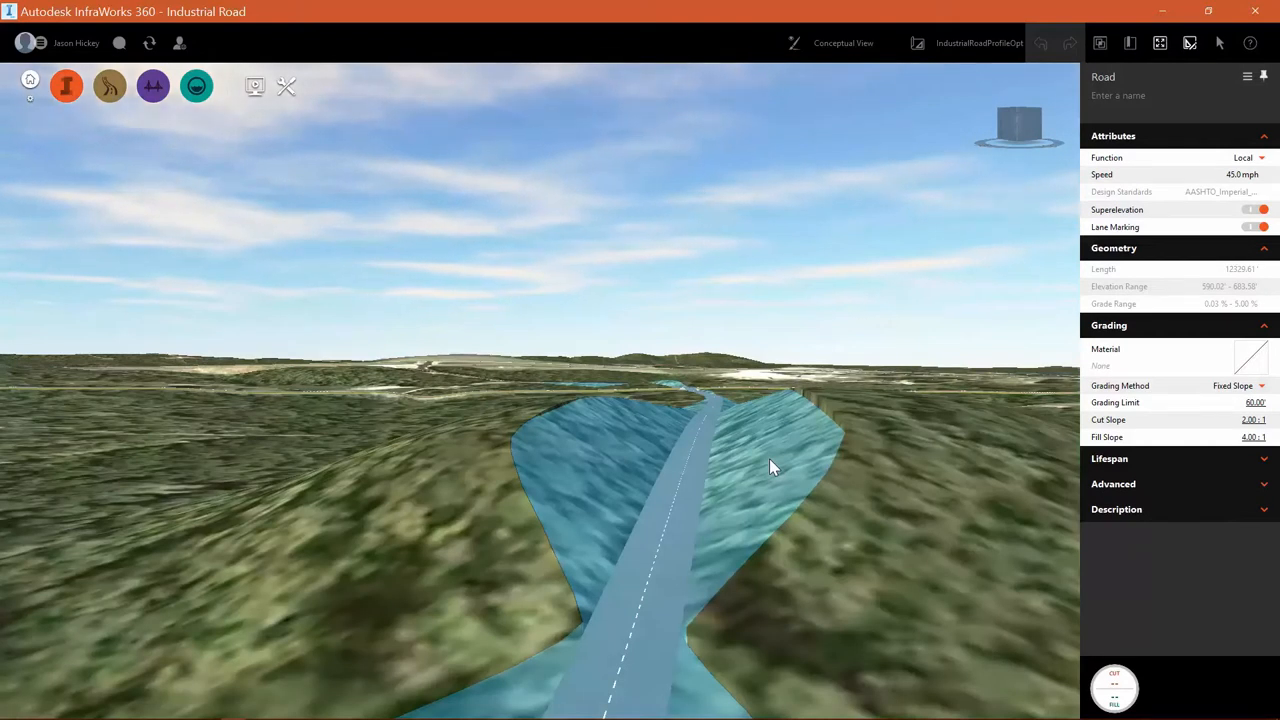
pyautogui.moveTo(864, 420)
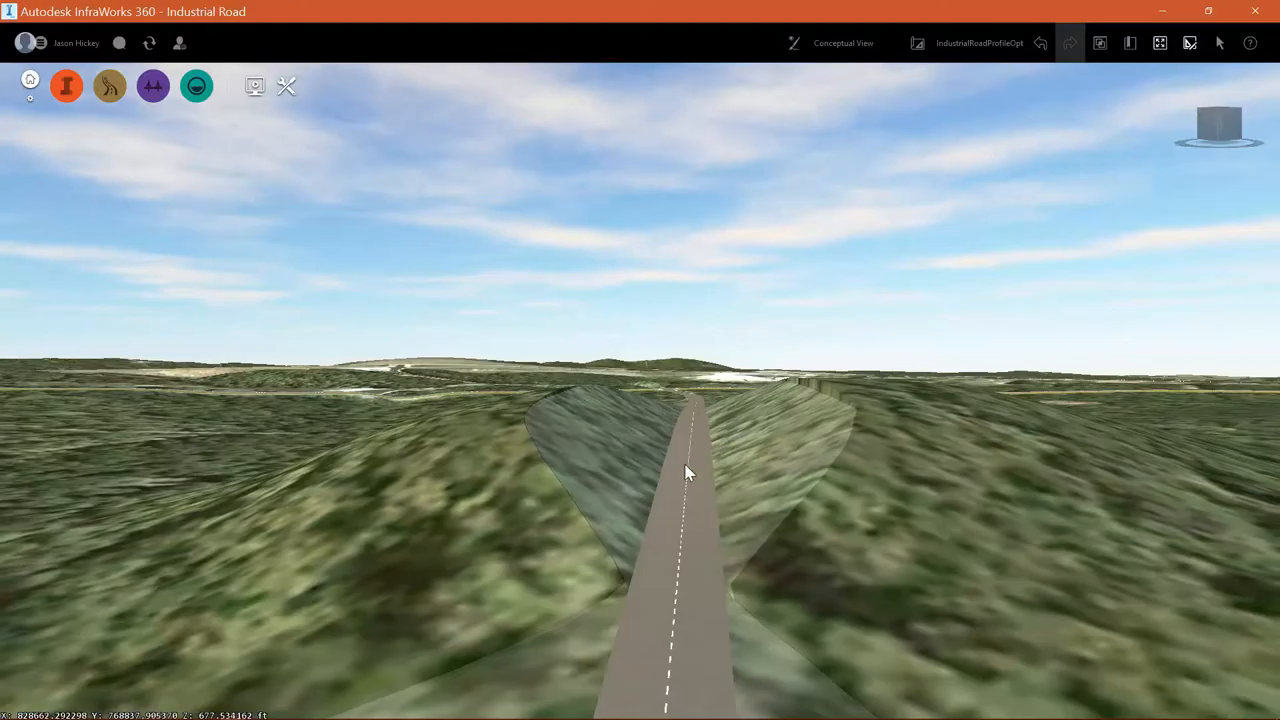
pyautogui.rightClick(688, 472)
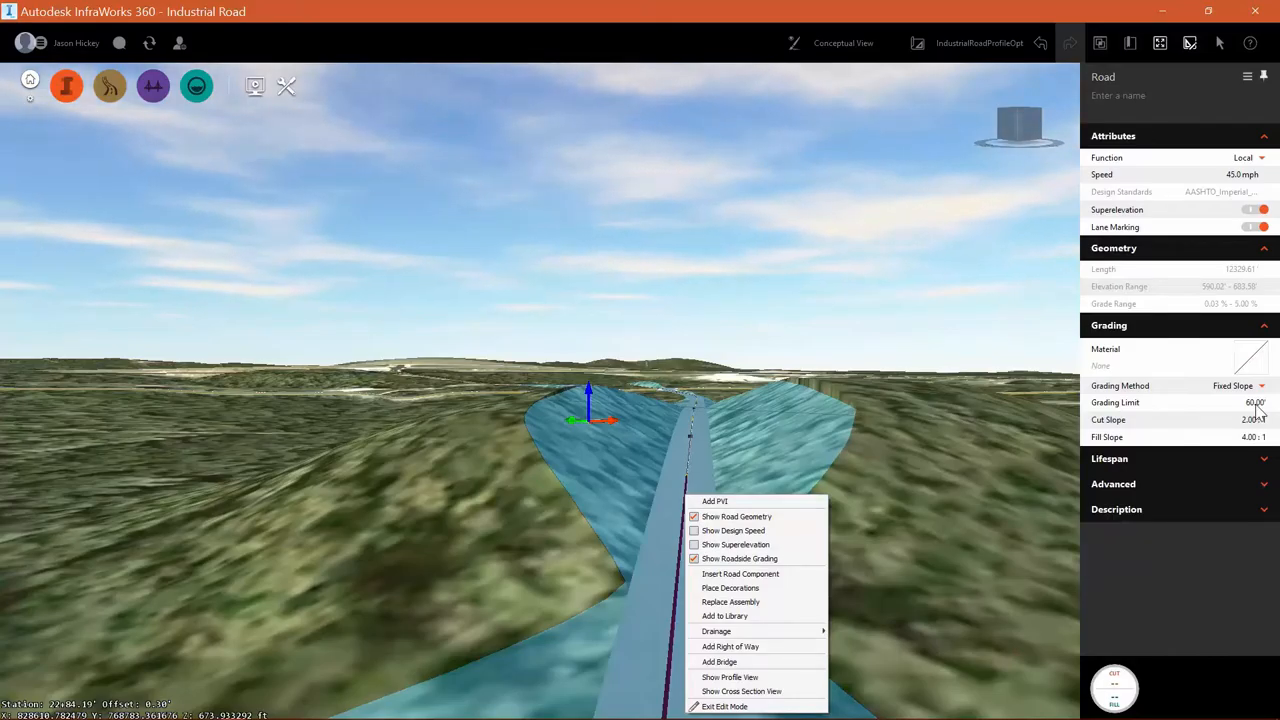
# - Set the road's Grading Limit to 100 ft and review the widened slopes along the road
pyautogui.click(1244, 402)
pyautogui.write('10')
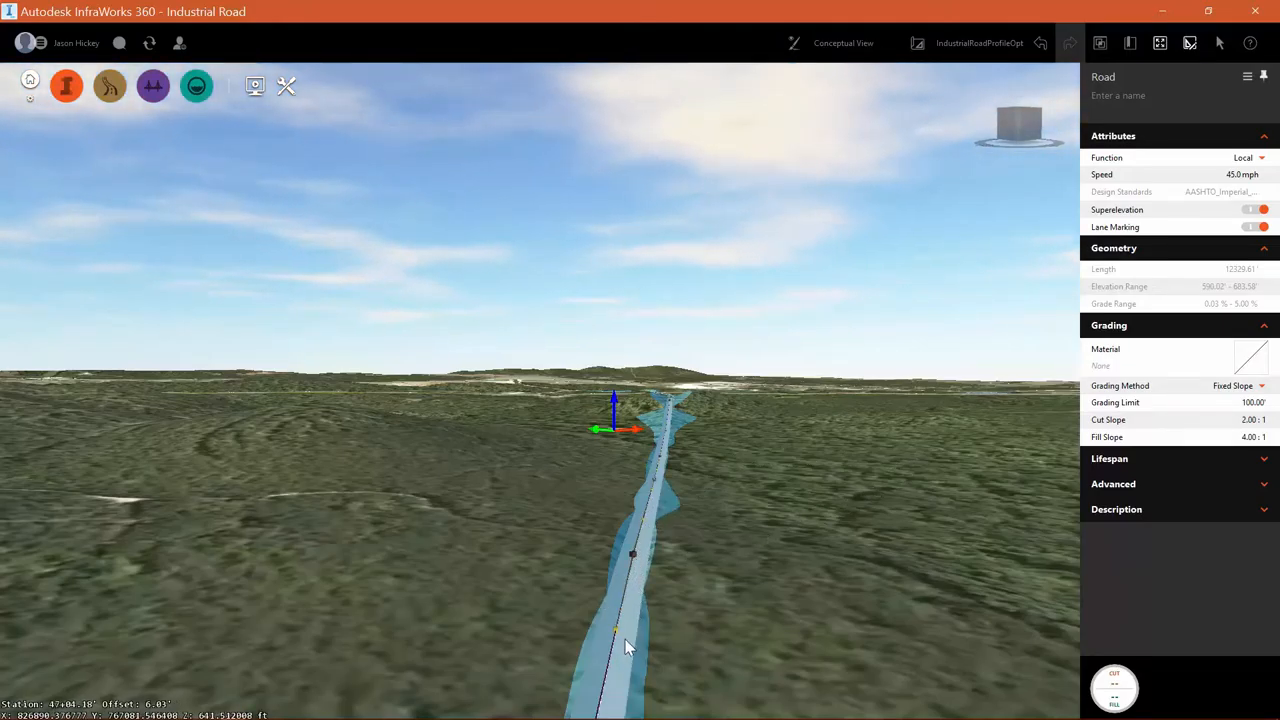
pyautogui.moveTo(624, 644); pyautogui.dragTo(720, 584)
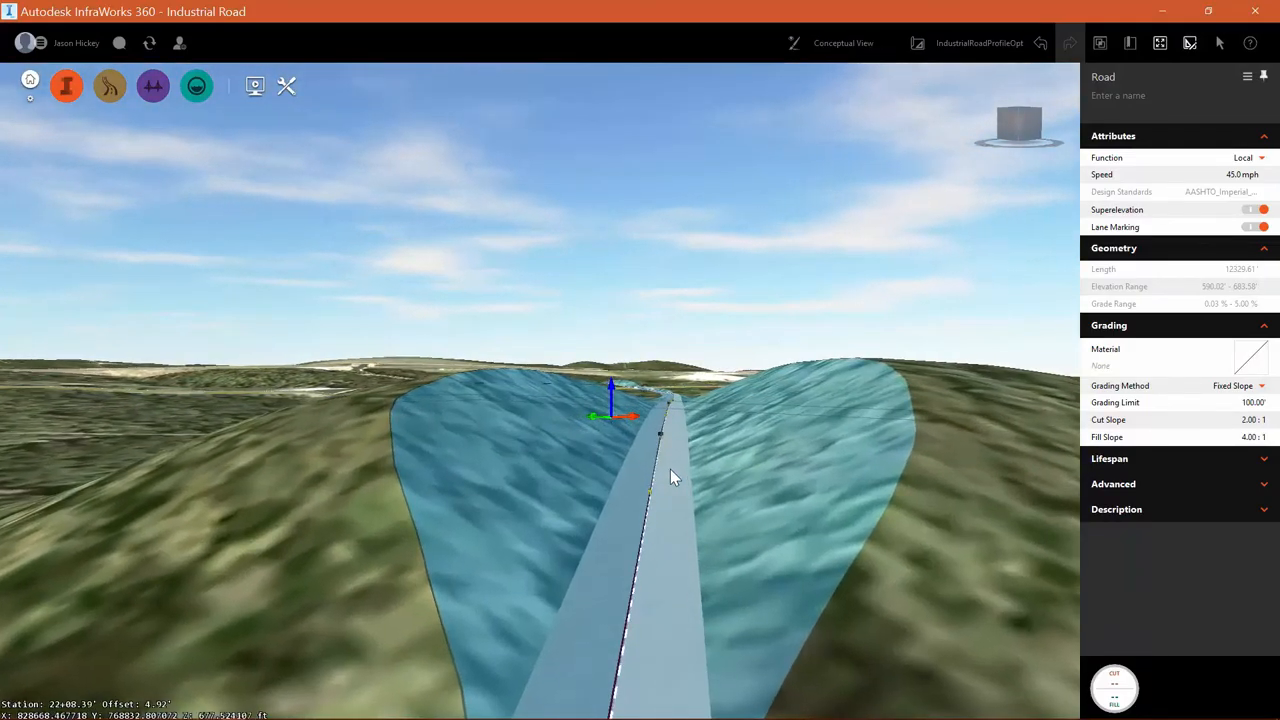
# - Start Insert Road Component and scroll the catalog to the Shoulder assembly
pyautogui.rightClick(670, 476)
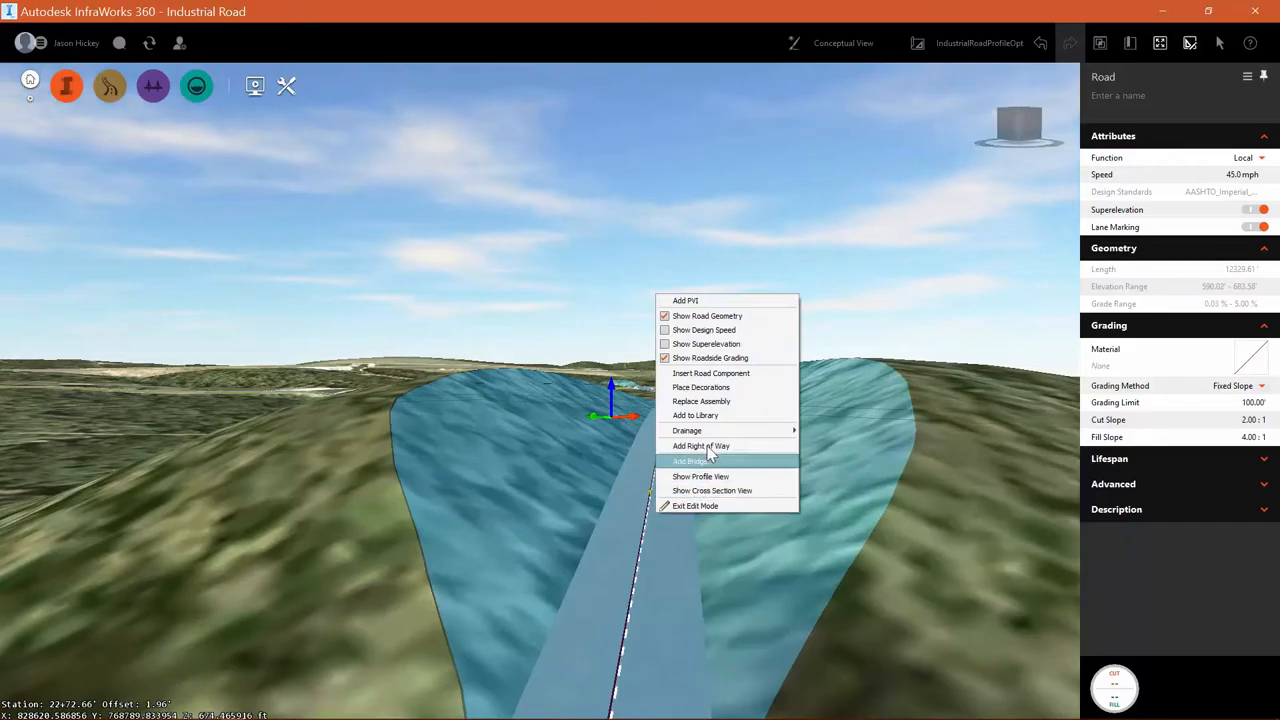
pyautogui.moveTo(710, 374)
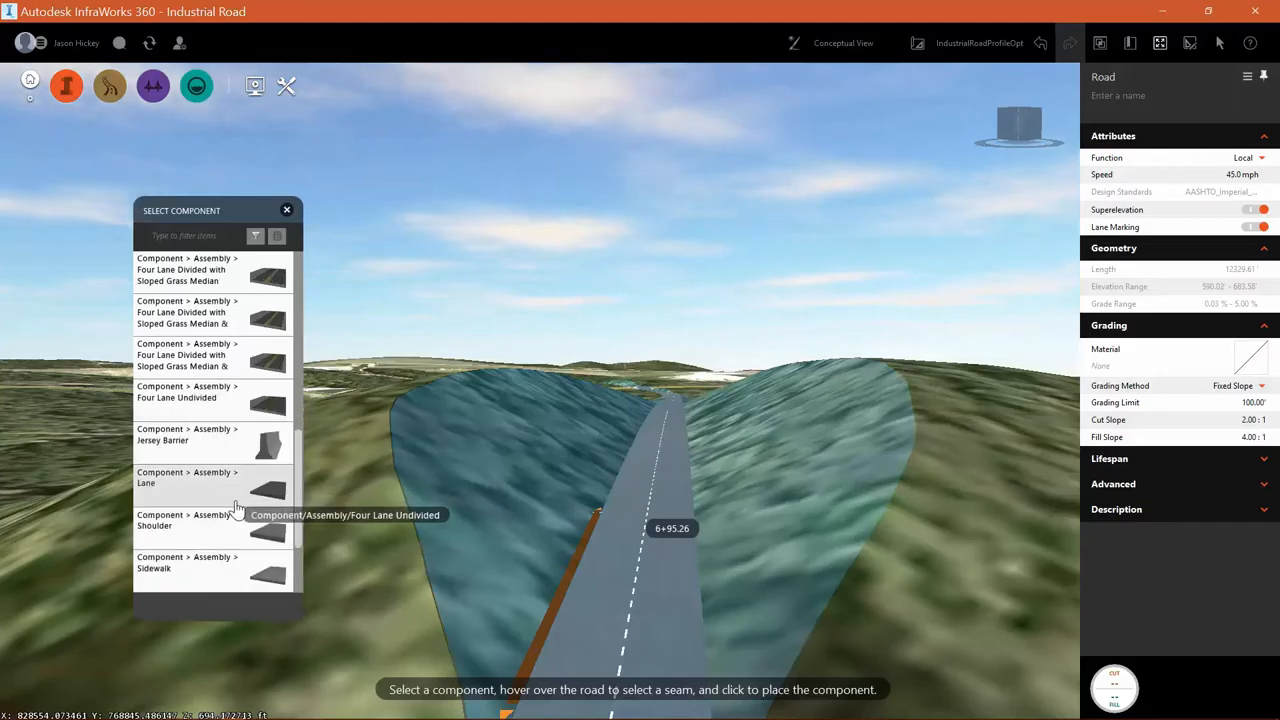
pyautogui.scroll(-3)
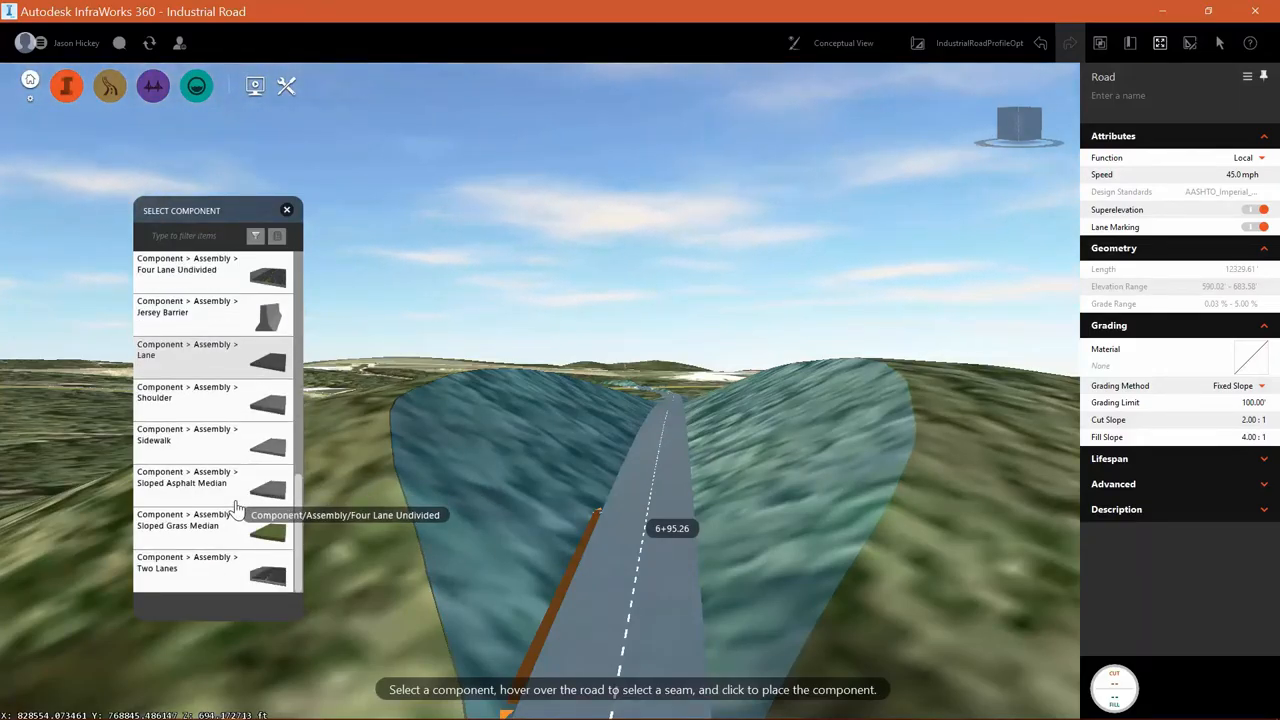
pyautogui.moveTo(228, 410)
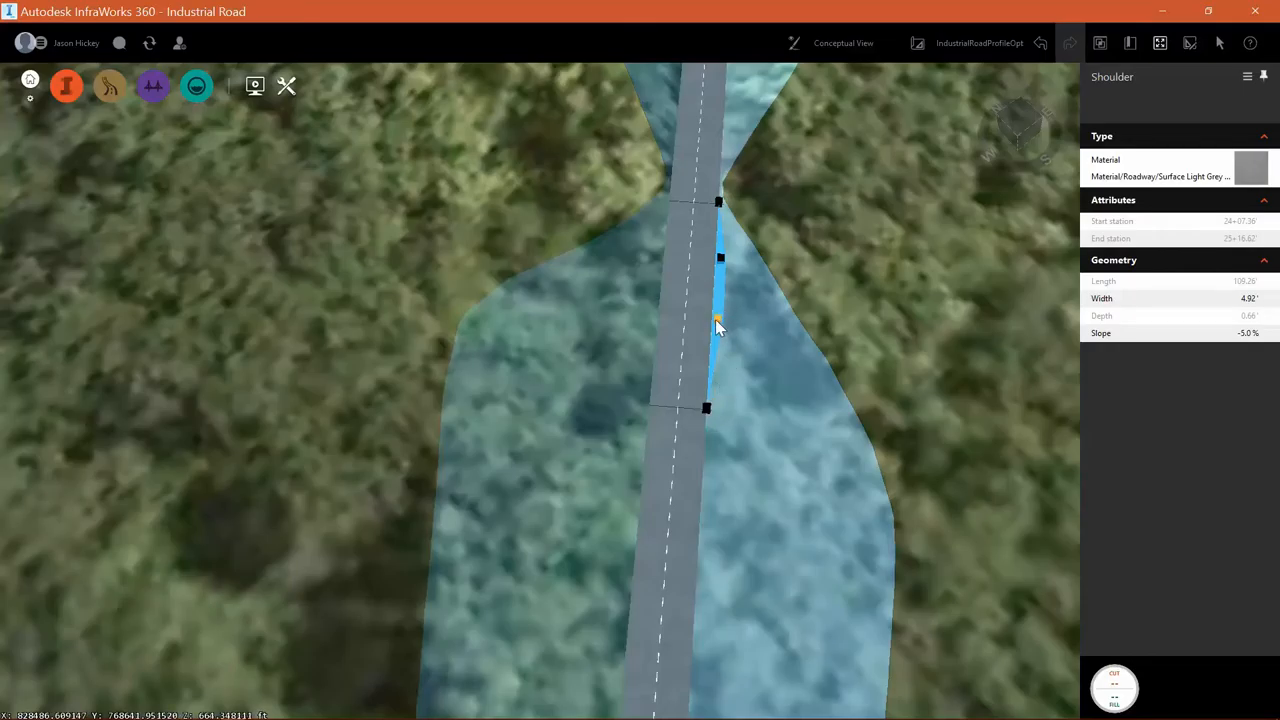
# - Select the new shoulder and grab its end grip to lengthen it along the road edge
pyautogui.click(718, 320)
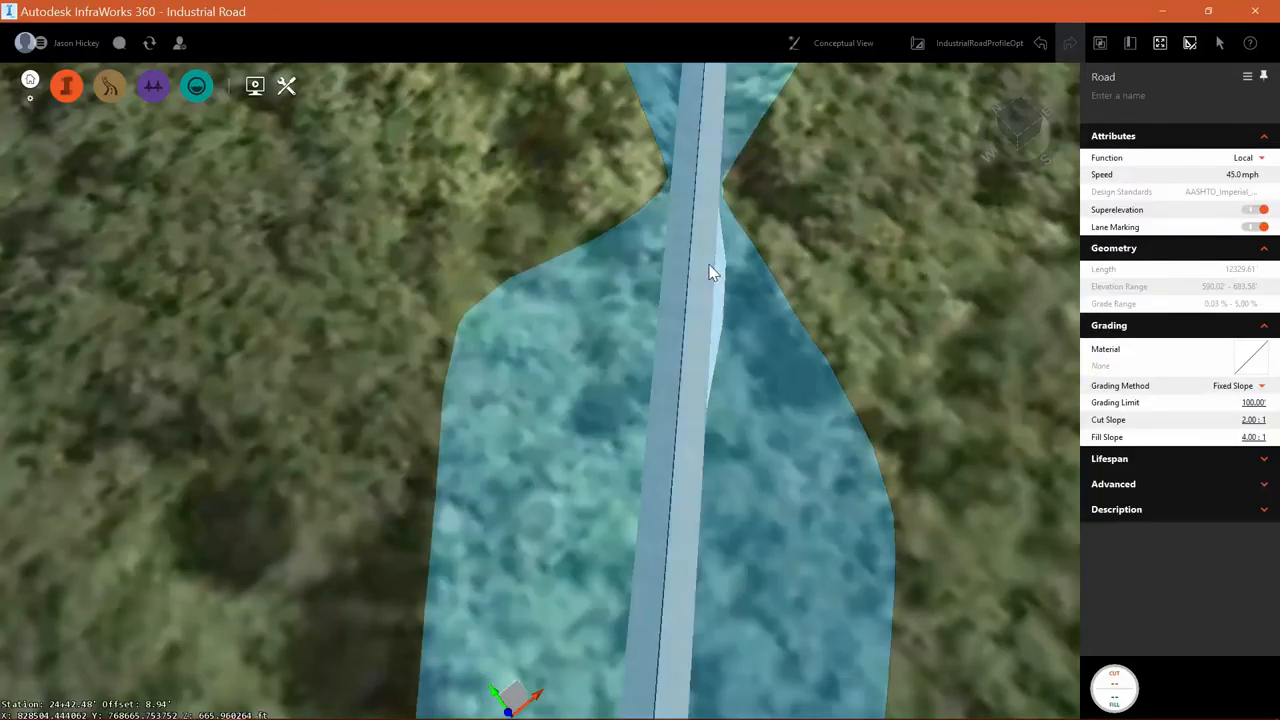
pyautogui.click(718, 258)
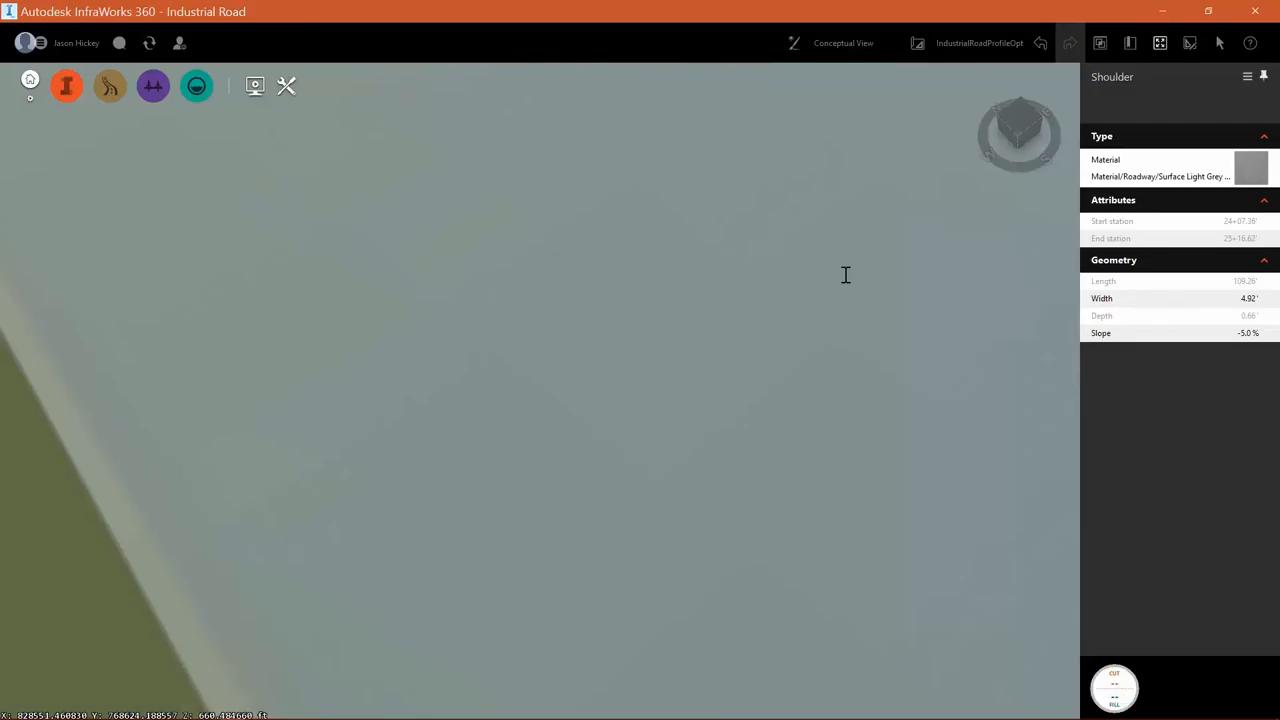
pyautogui.click(718, 318)
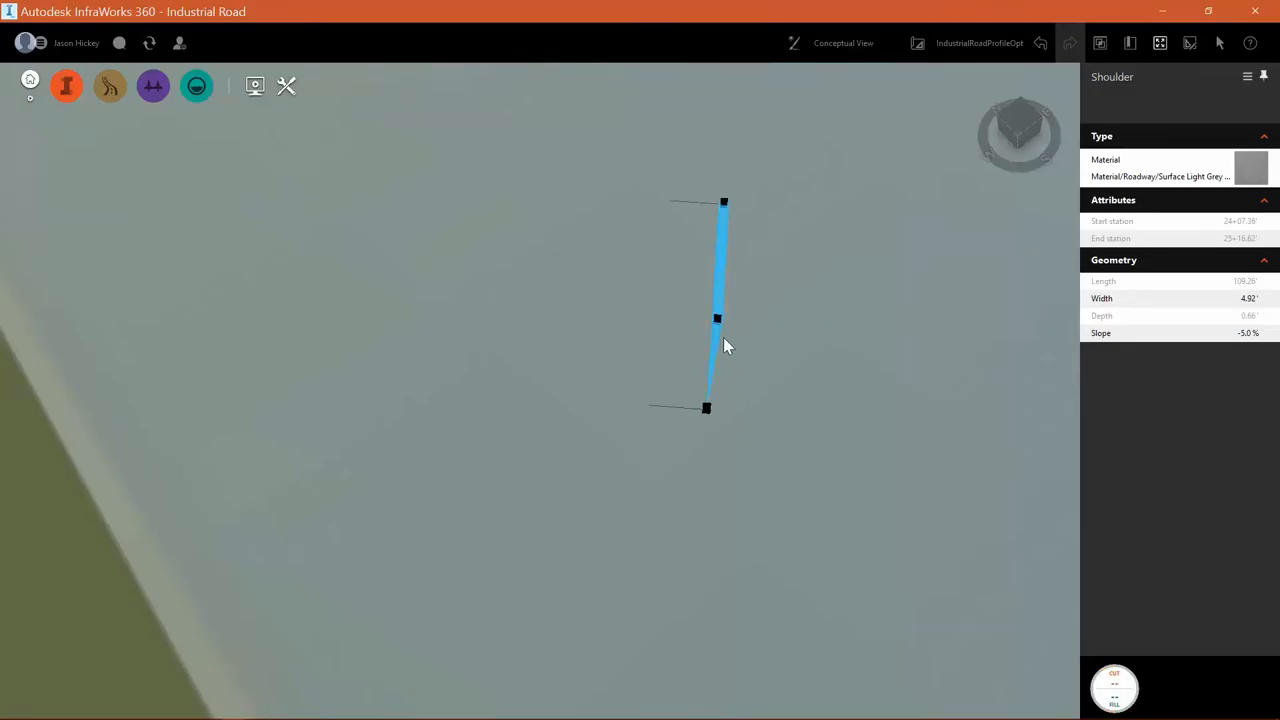
pyautogui.click(716, 318)
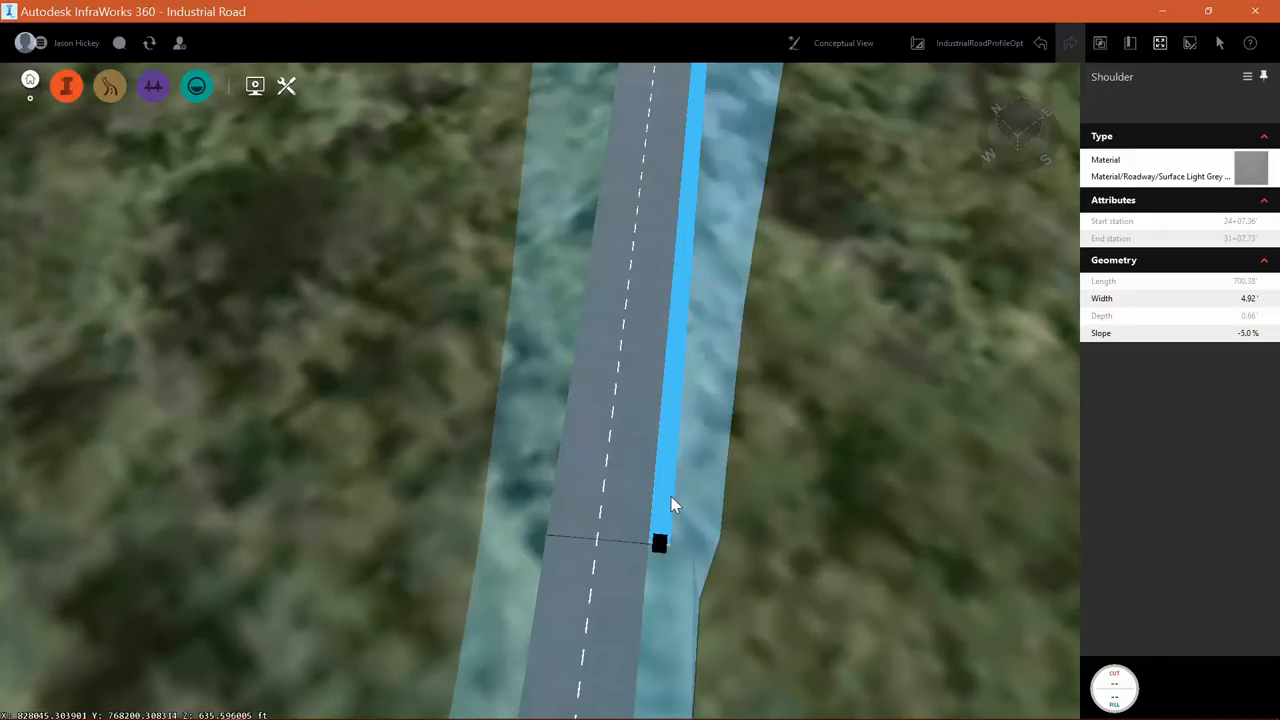
# - Bring up the shoulder component's options to apply a Transition In/Out taper
pyautogui.rightClick(660, 544)
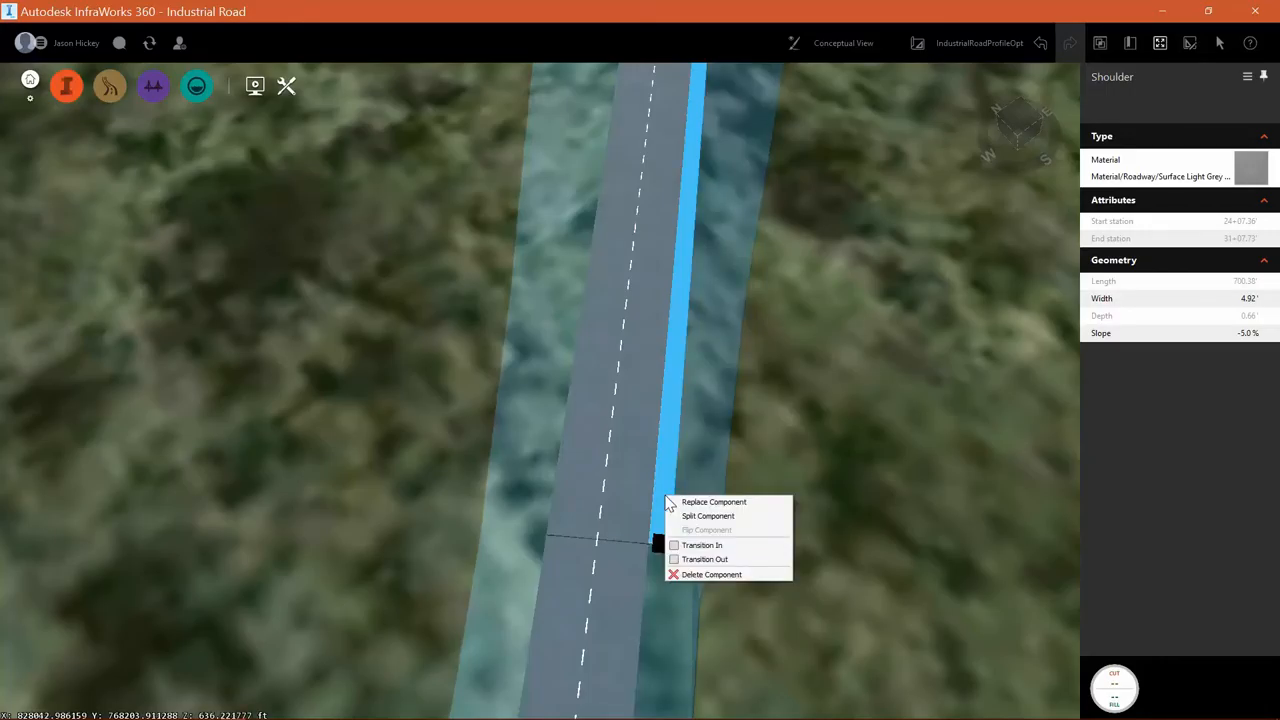
pyautogui.moveTo(470, 376)
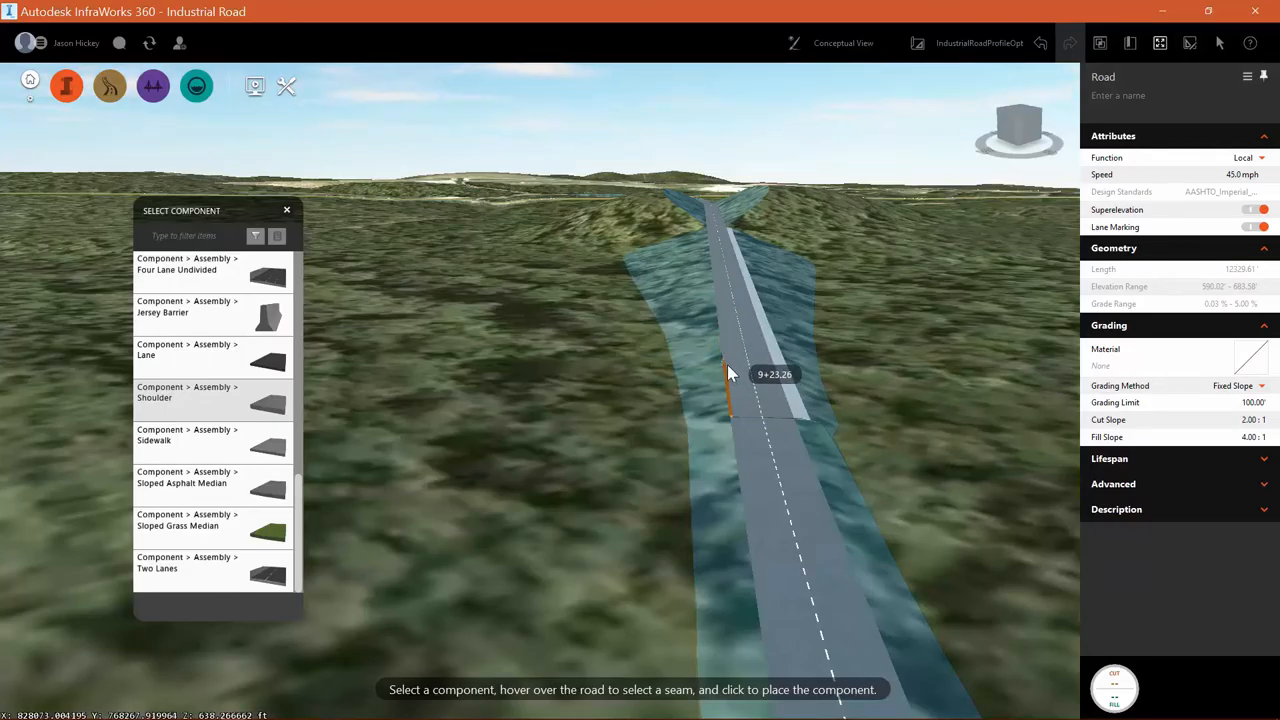
pyautogui.moveTo(728, 356)
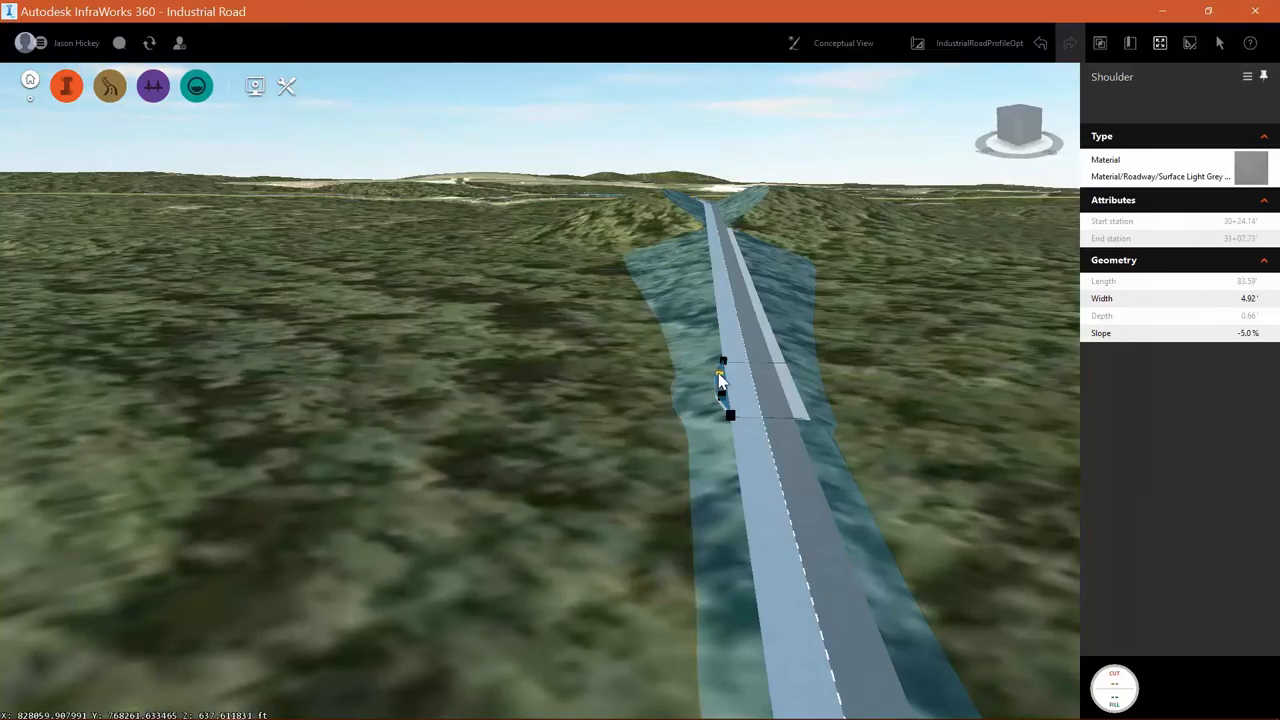
# - Select the second shoulder on the opposite edge, then the road to review its properties
pyautogui.click(720, 378)
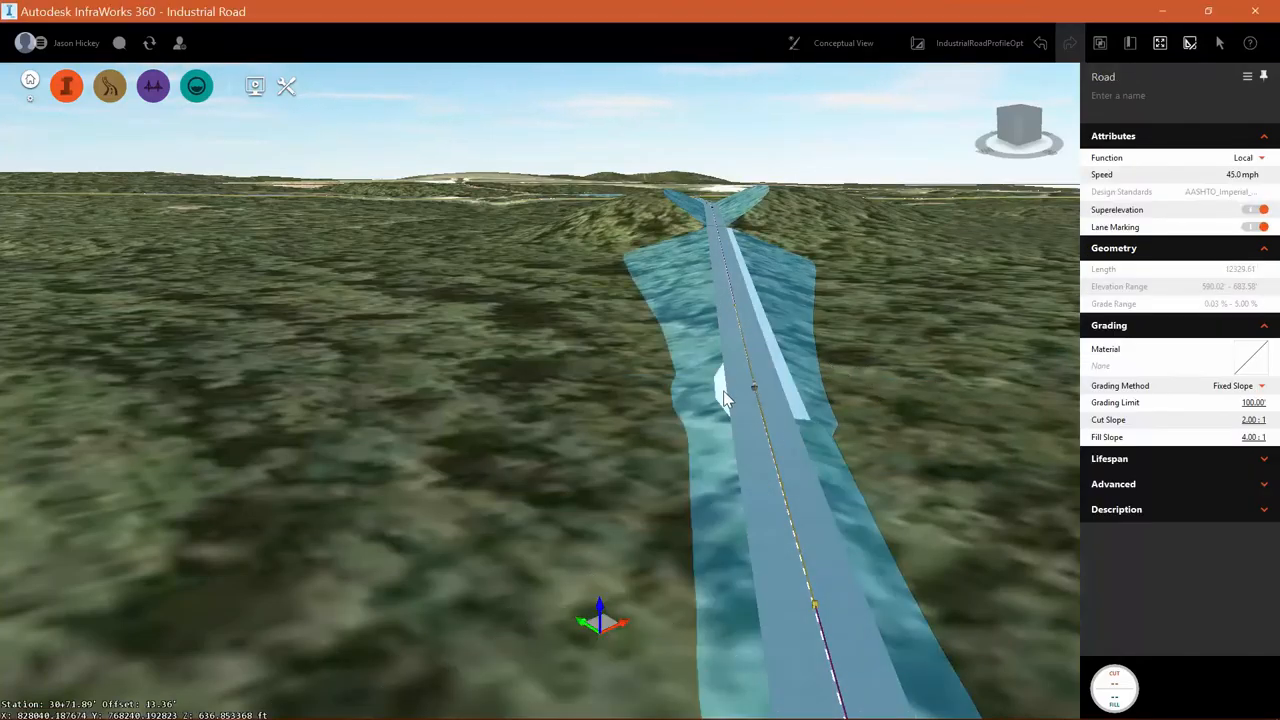
pyautogui.click(730, 384)
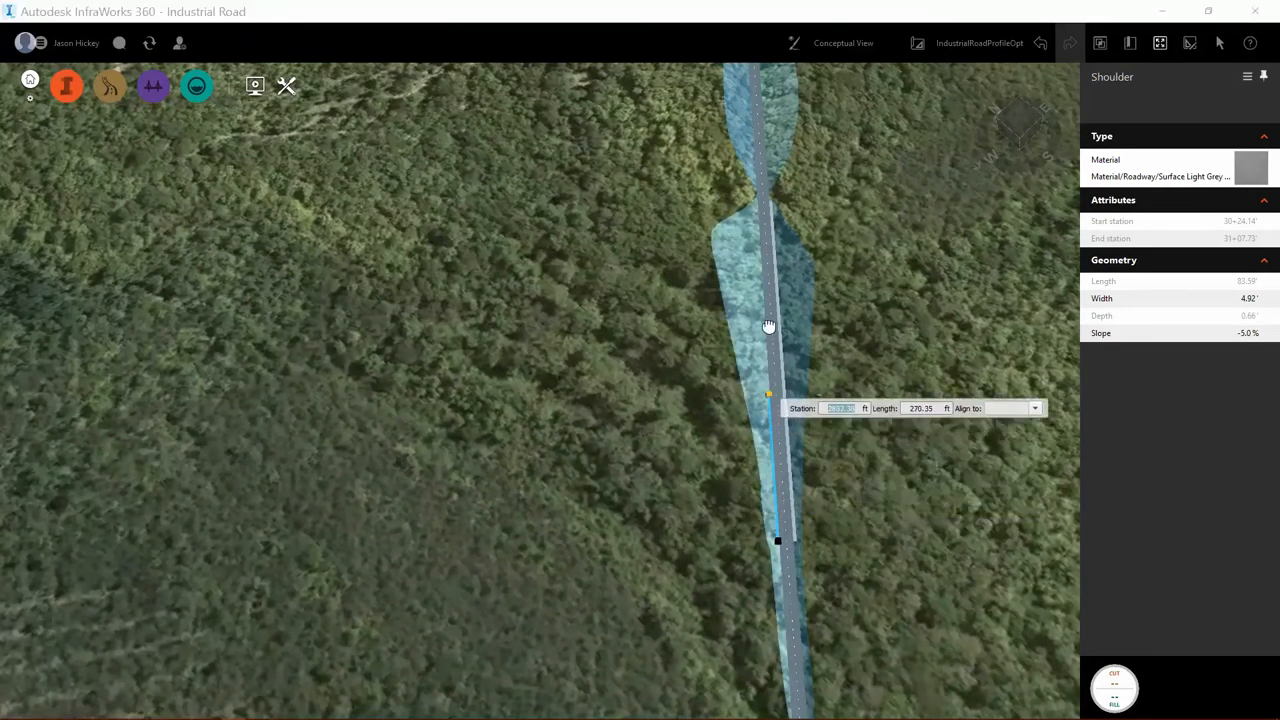
# - Drag the second shoulder's end grip to a new station along the road
pyautogui.moveTo(768, 392); pyautogui.dragTo(748, 204)
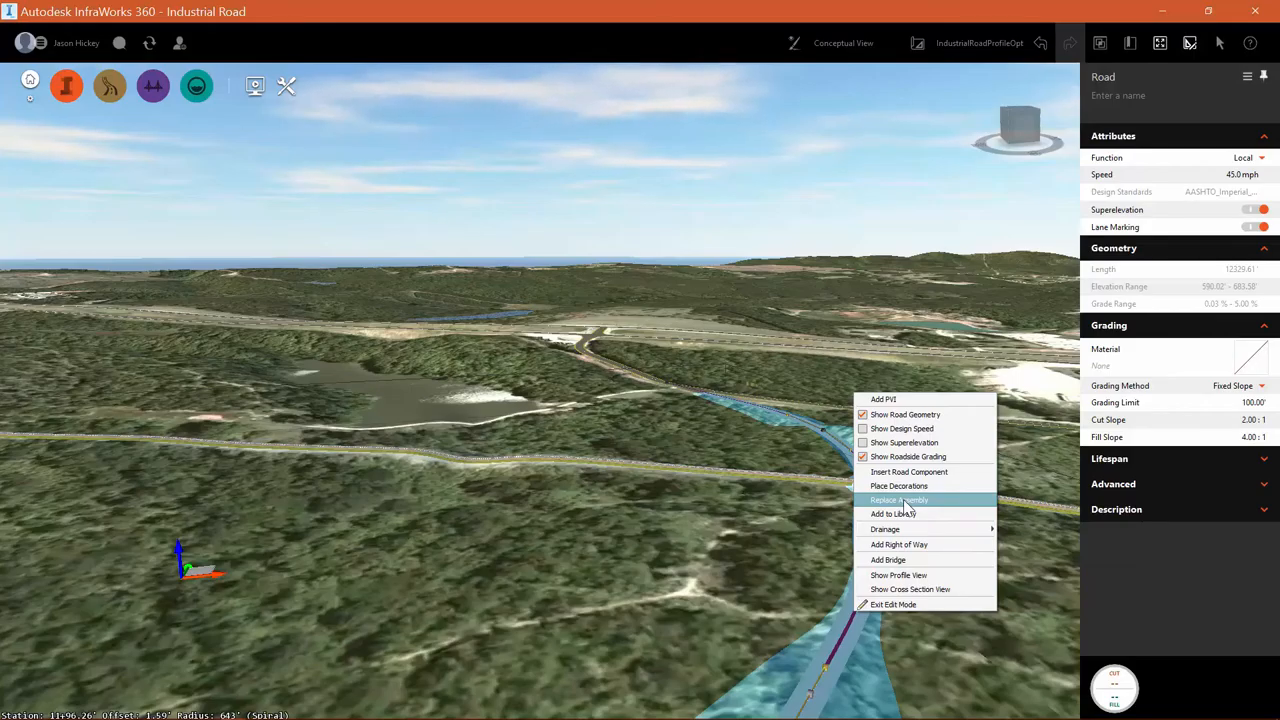
pyautogui.moveTo(898, 486)
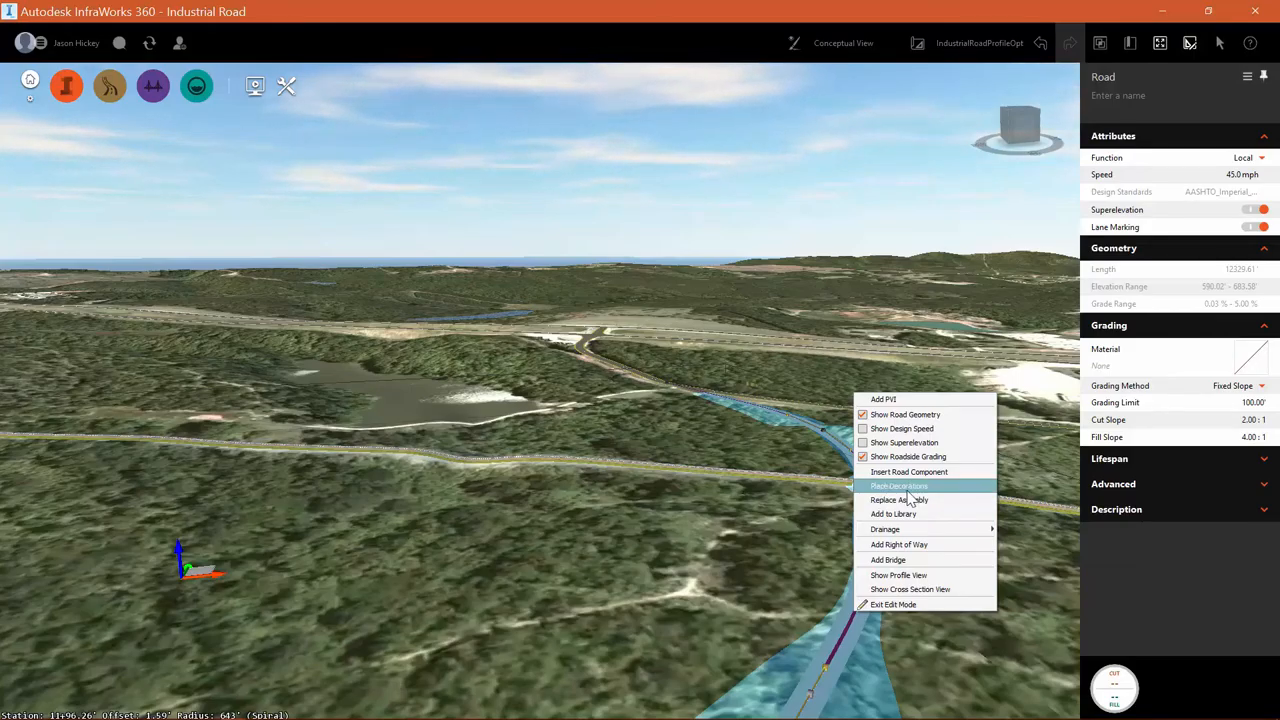
pyautogui.moveTo(898, 500)
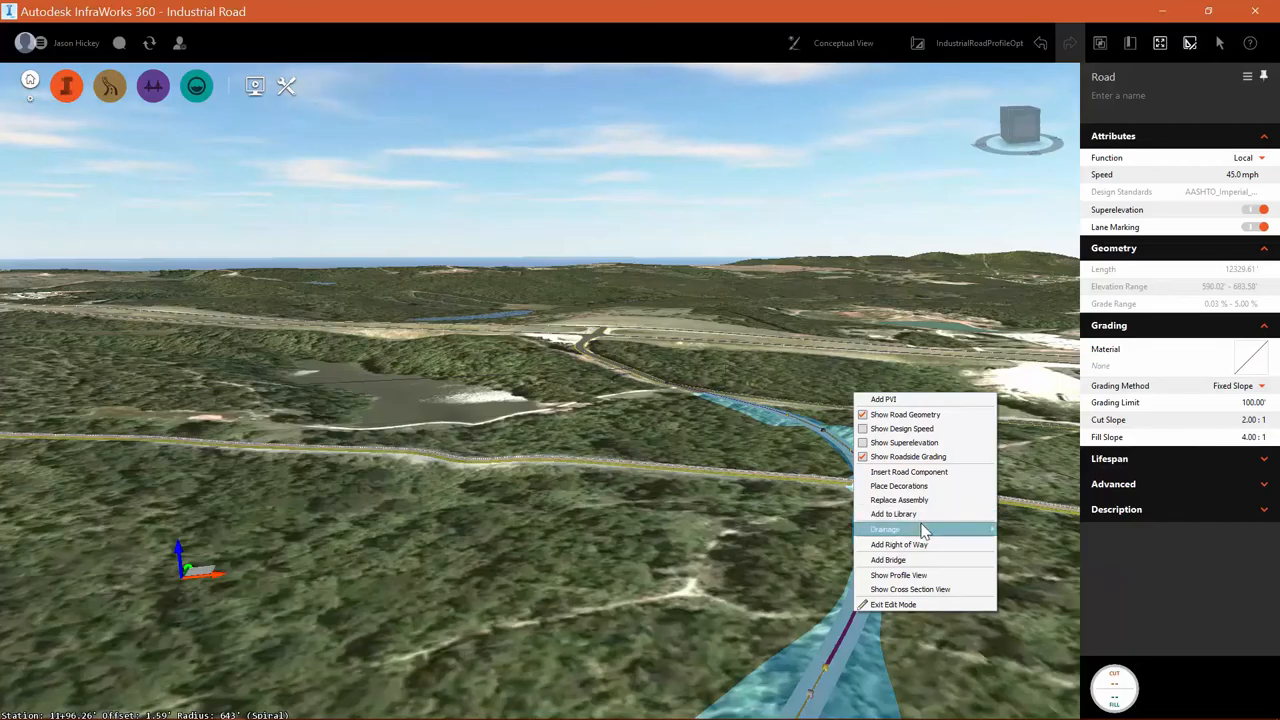
pyautogui.moveTo(884, 528)
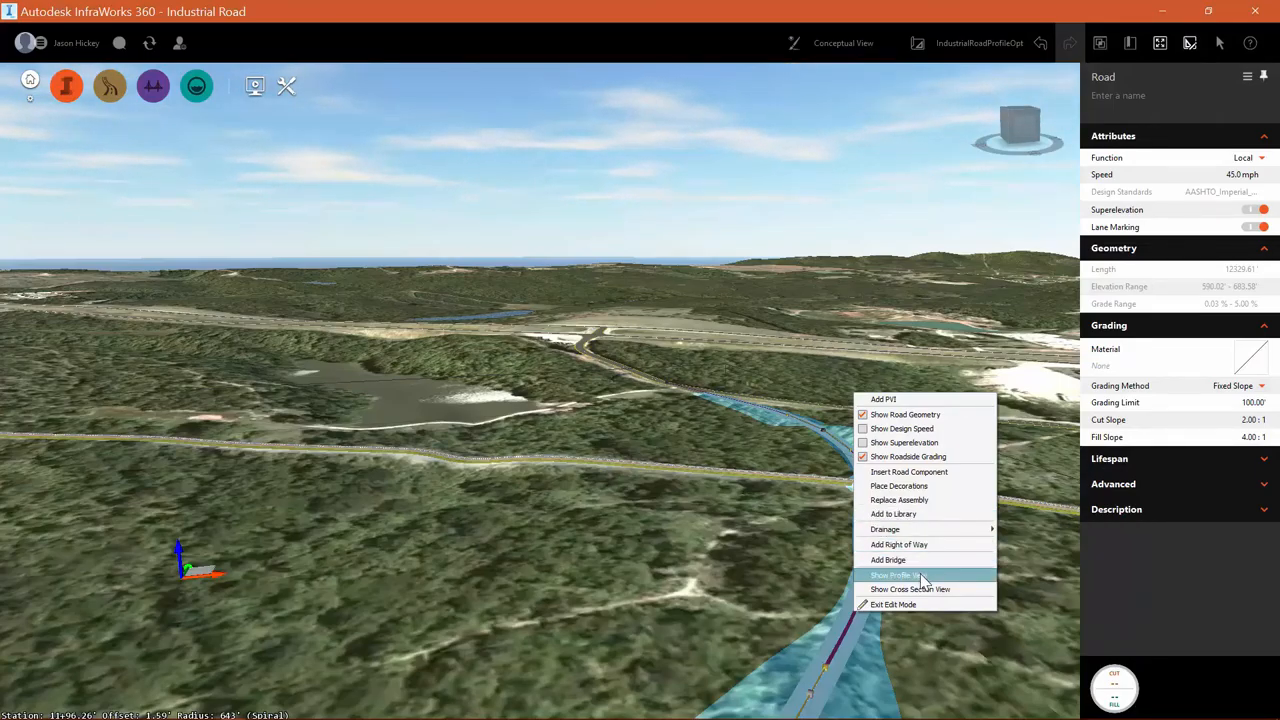
pyautogui.moveTo(920, 588)
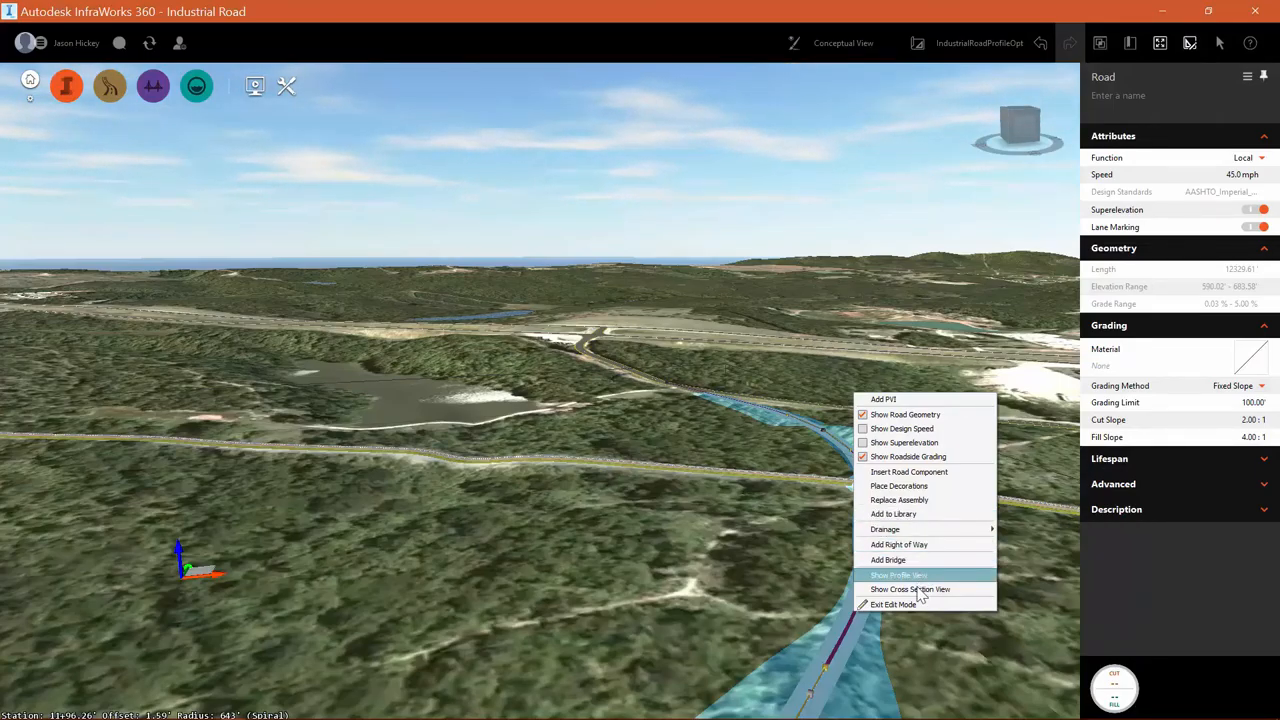
# - Show the road's cross section and step through critical superelevation stations up to 88+74.83
pyautogui.click(910, 588)
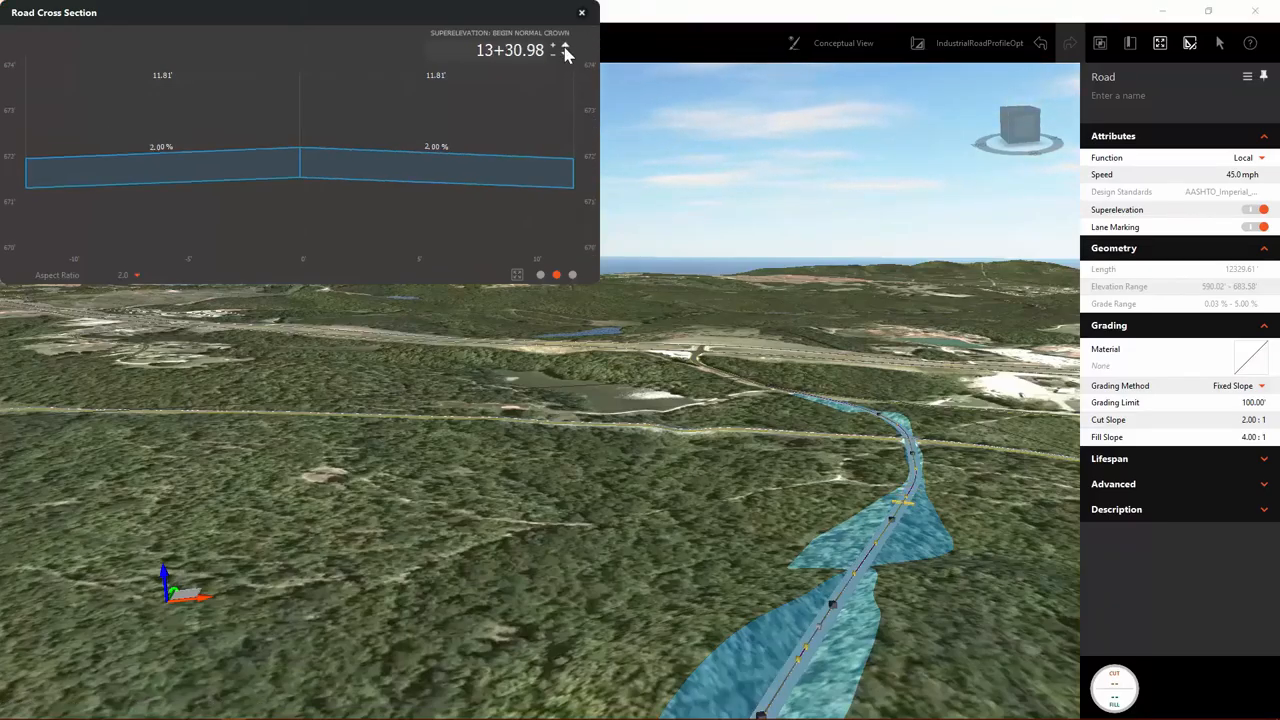
pyautogui.click(566, 44)
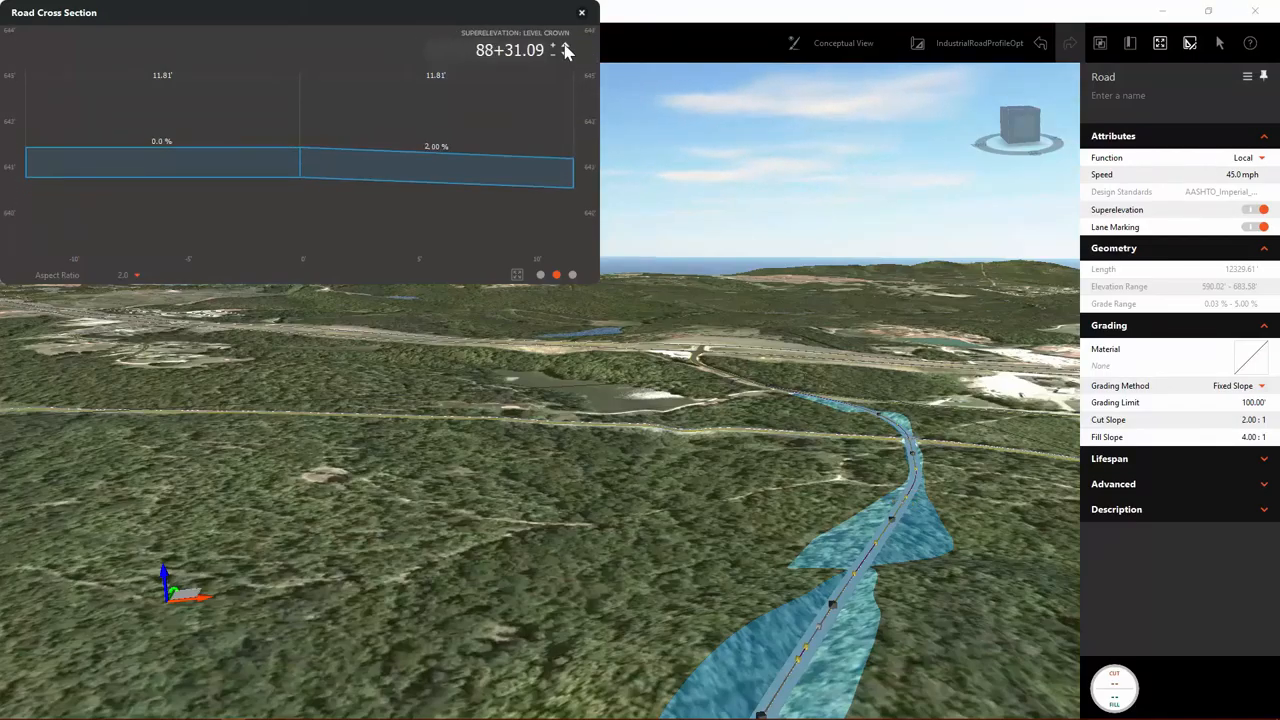
pyautogui.click(568, 50)
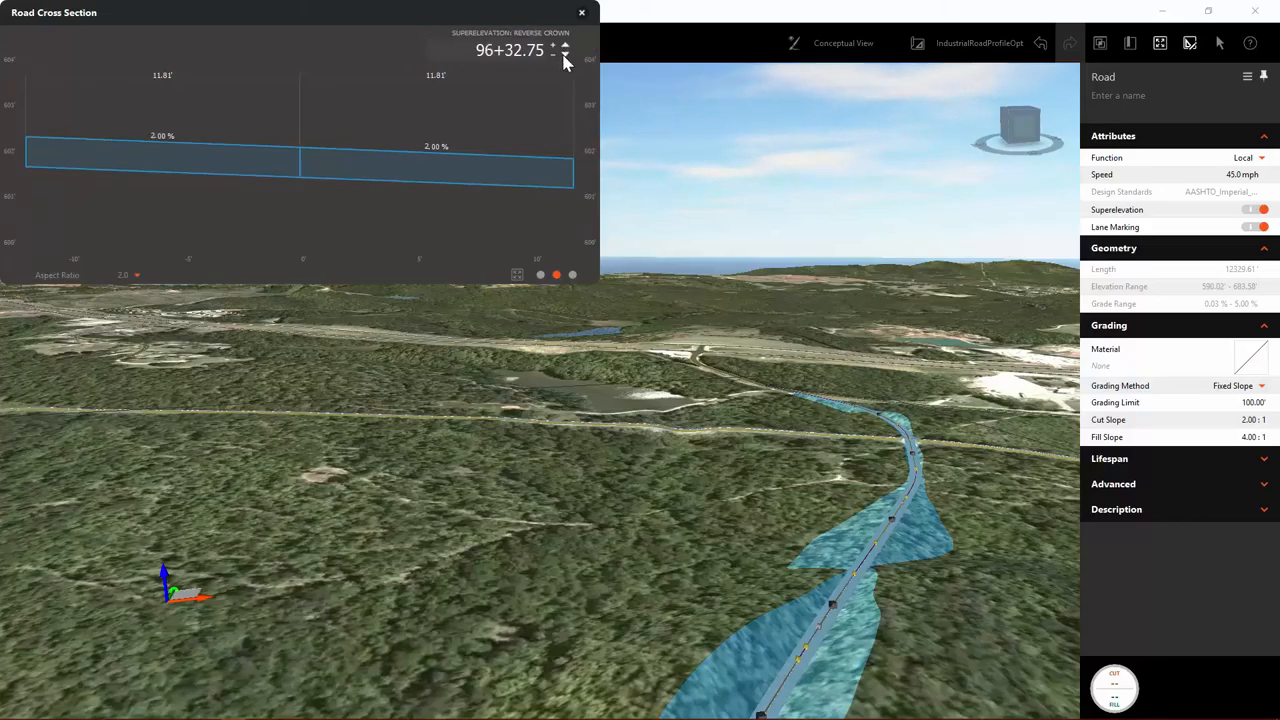
pyautogui.click(564, 54)
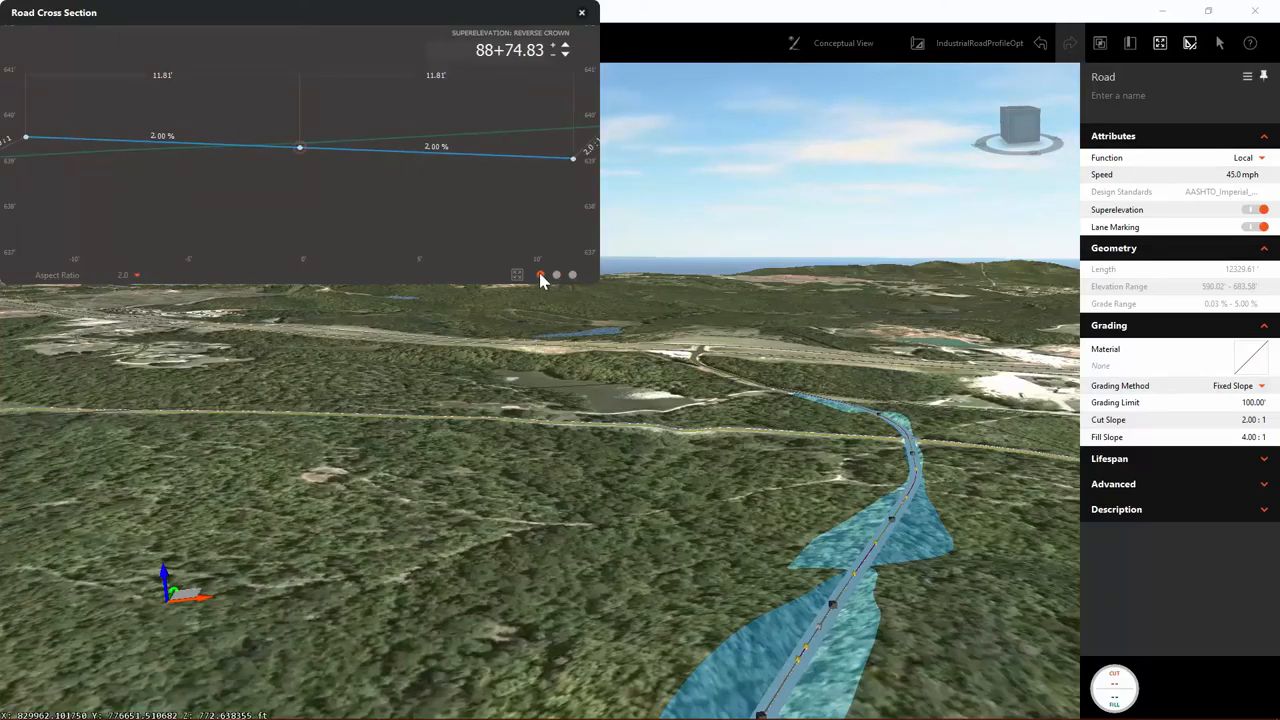
pyautogui.moveTo(556, 276)
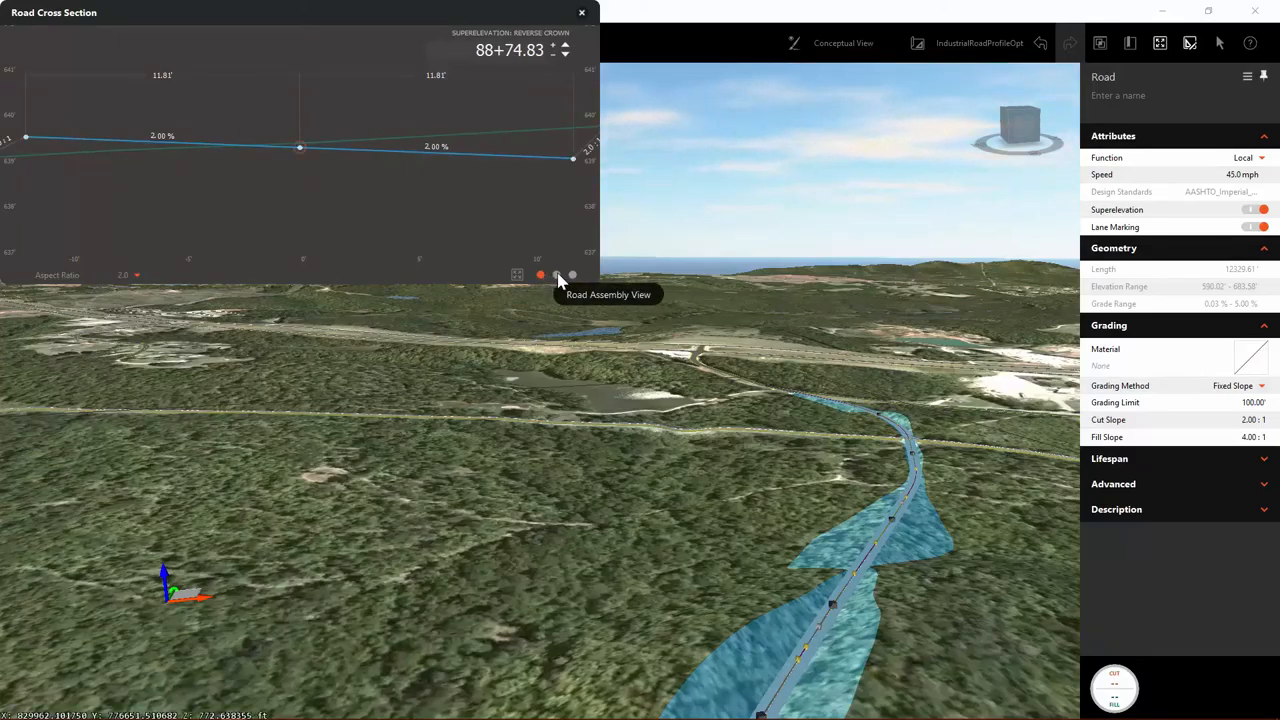
# - Switch the cross section to cut/fill areas, step to the next critical station, then close it
pyautogui.click(572, 276)
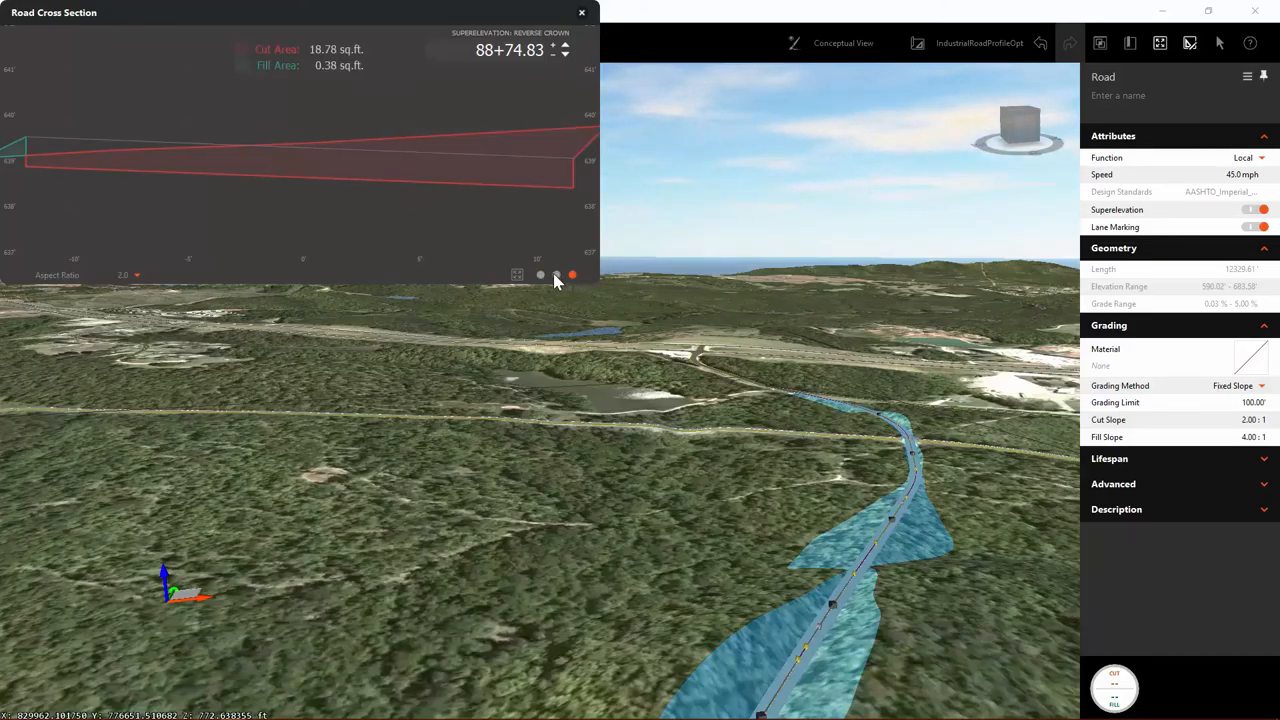
pyautogui.moveTo(568, 56)
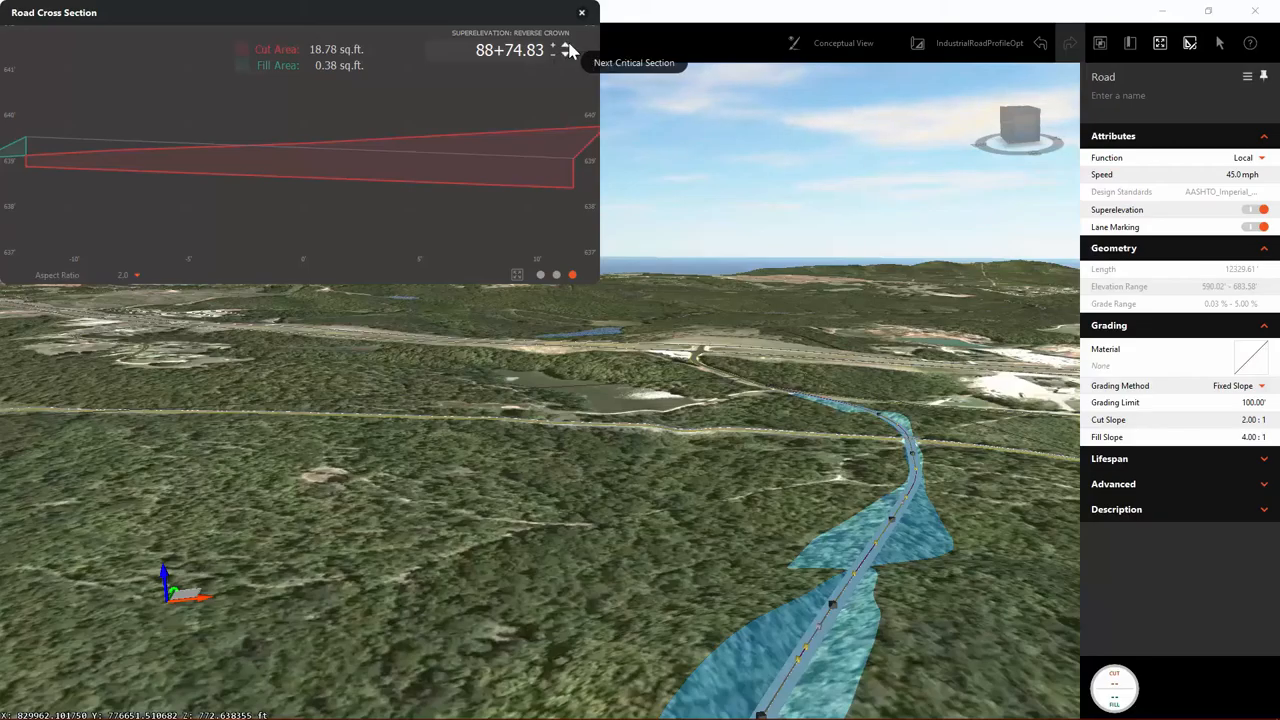
pyautogui.click(568, 50)
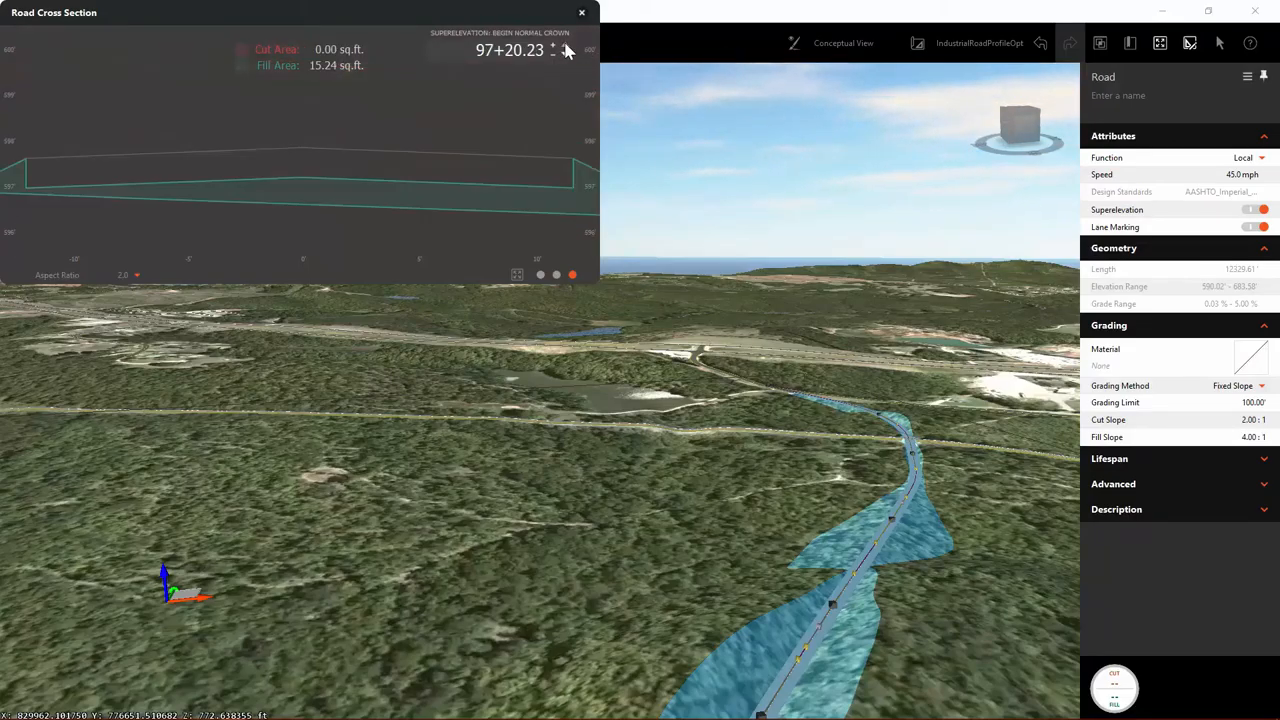
pyautogui.click(580, 12)
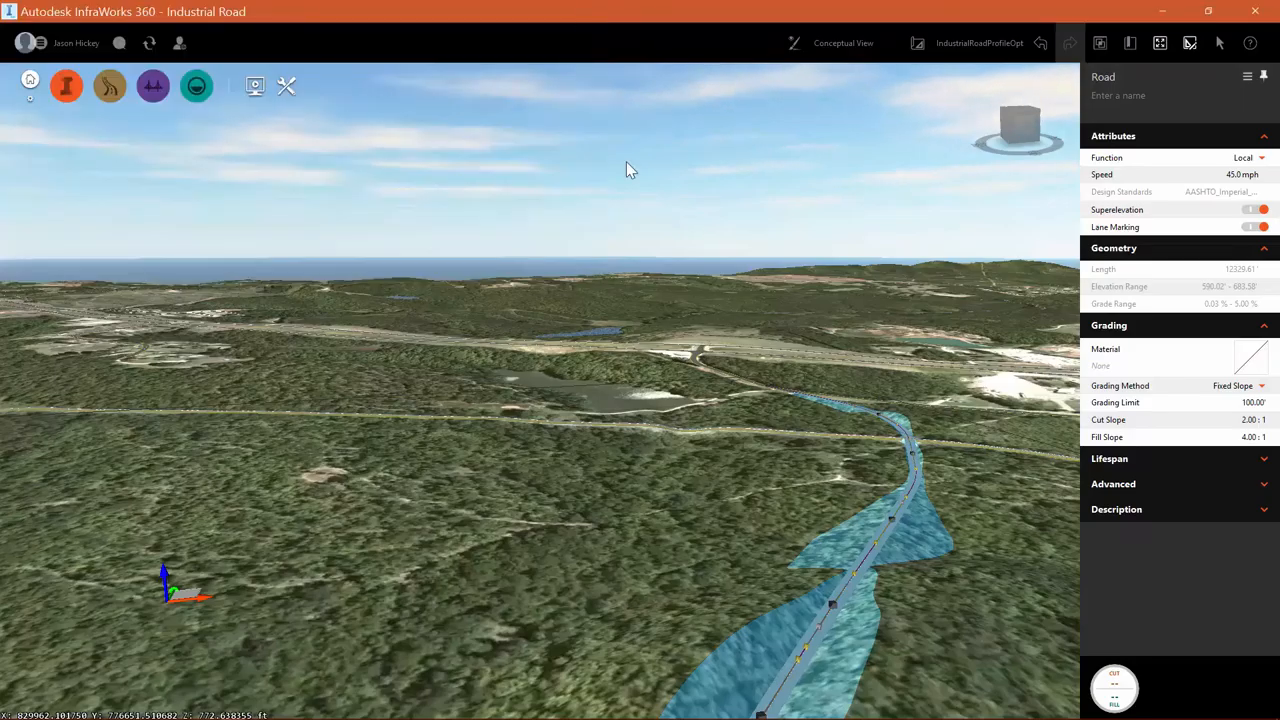
# - Orbit to bring a nearer stretch of the road into view for adding the right-of-way
pyautogui.moveTo(624, 168); pyautogui.dragTo(548, 632)
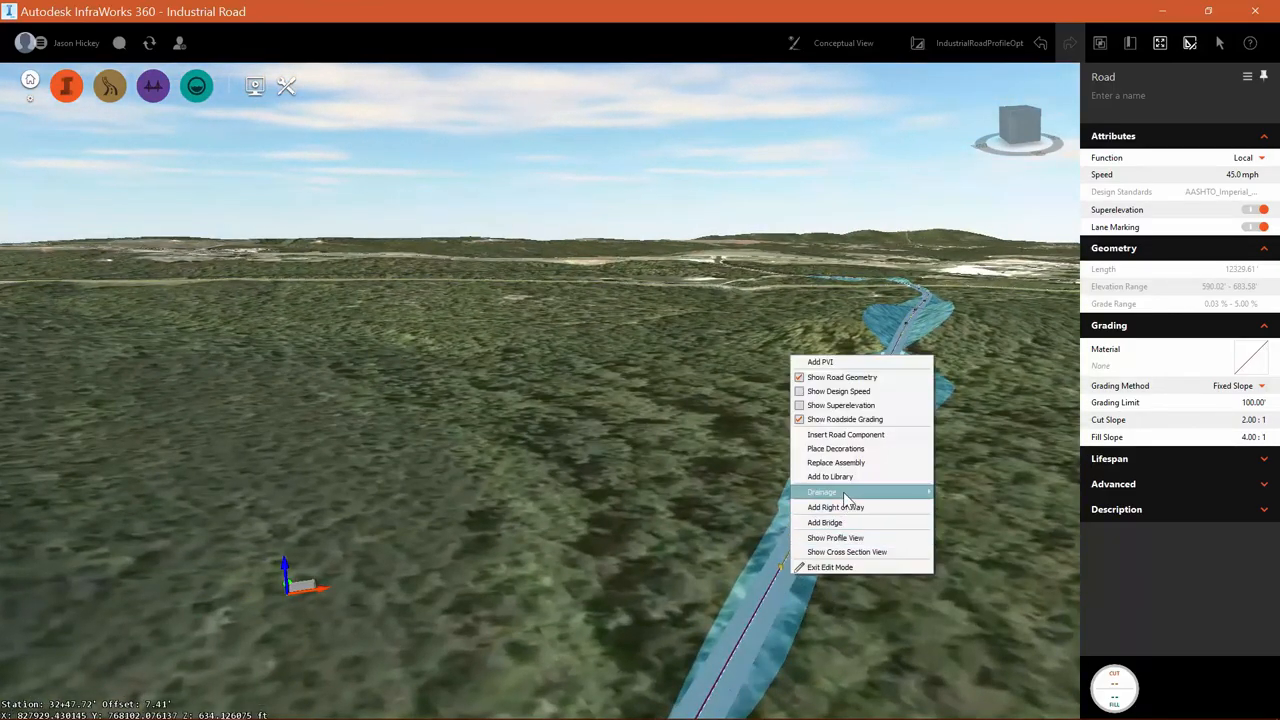
pyautogui.moveTo(820, 492)
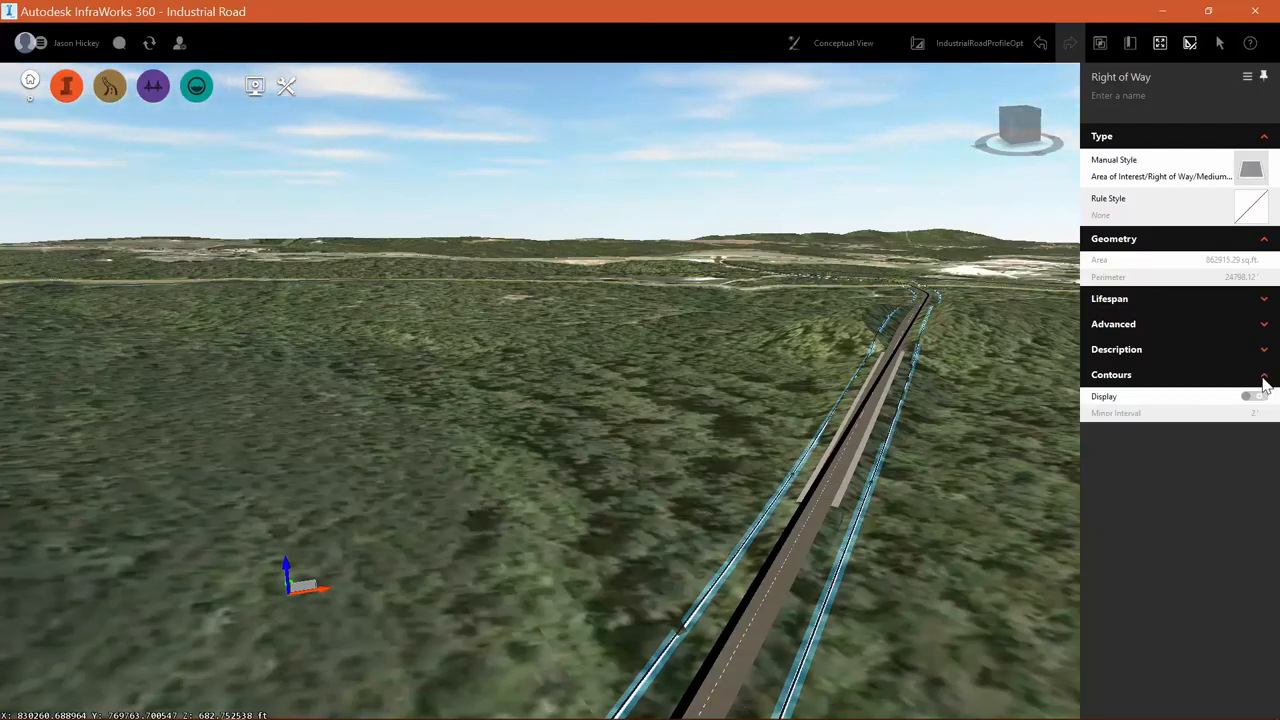
# - Collapse the Contours properties and show the Manual Style gallery for the right-of-way
pyautogui.click(1264, 374)
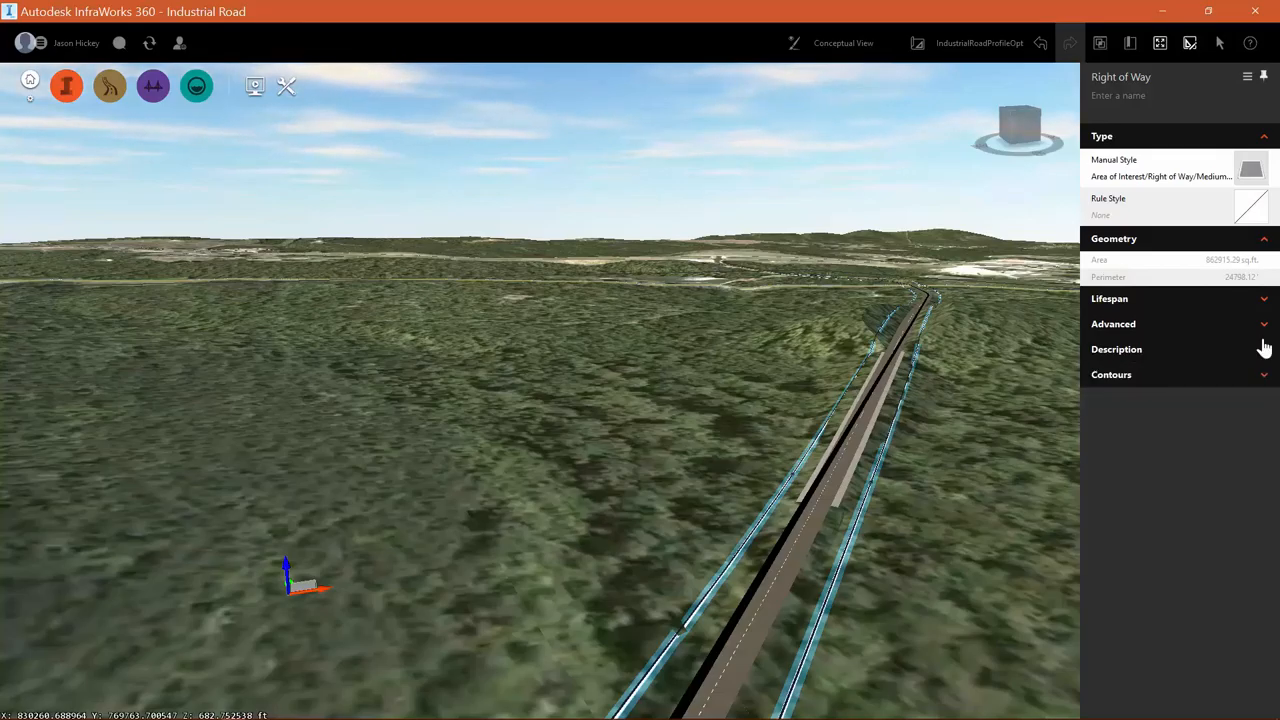
pyautogui.moveTo(1196, 176)
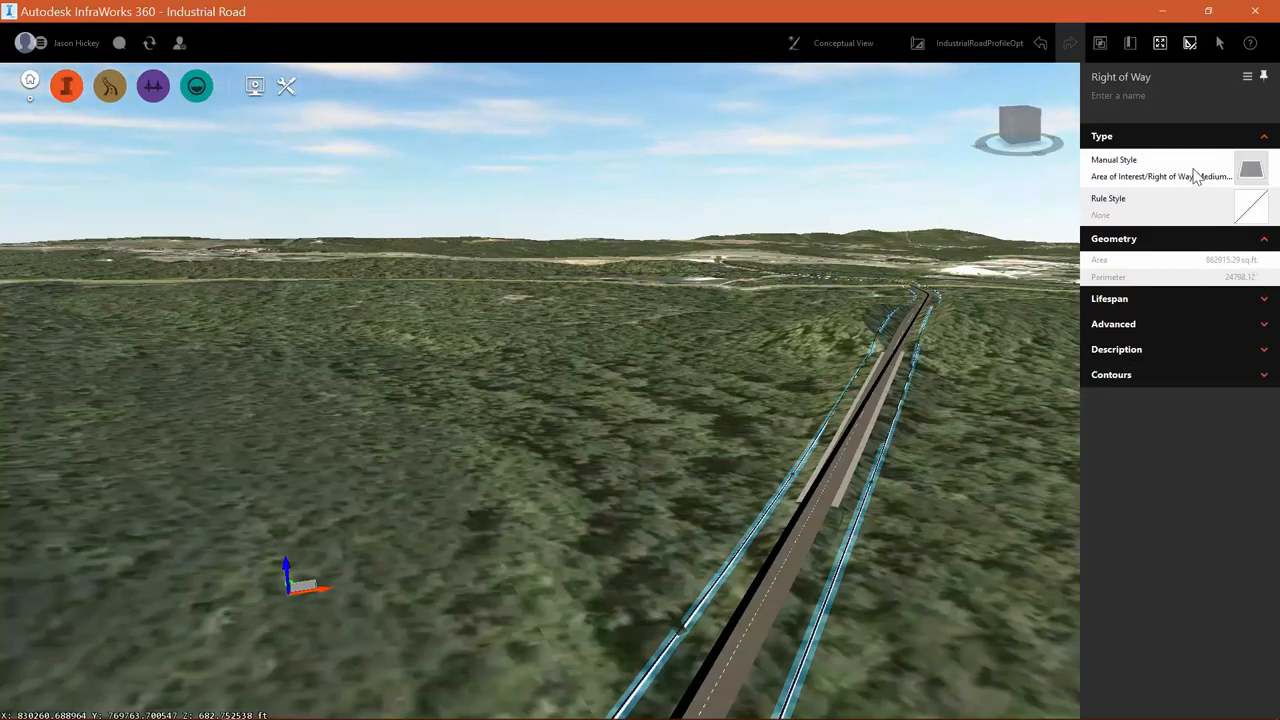
pyautogui.click(1252, 168)
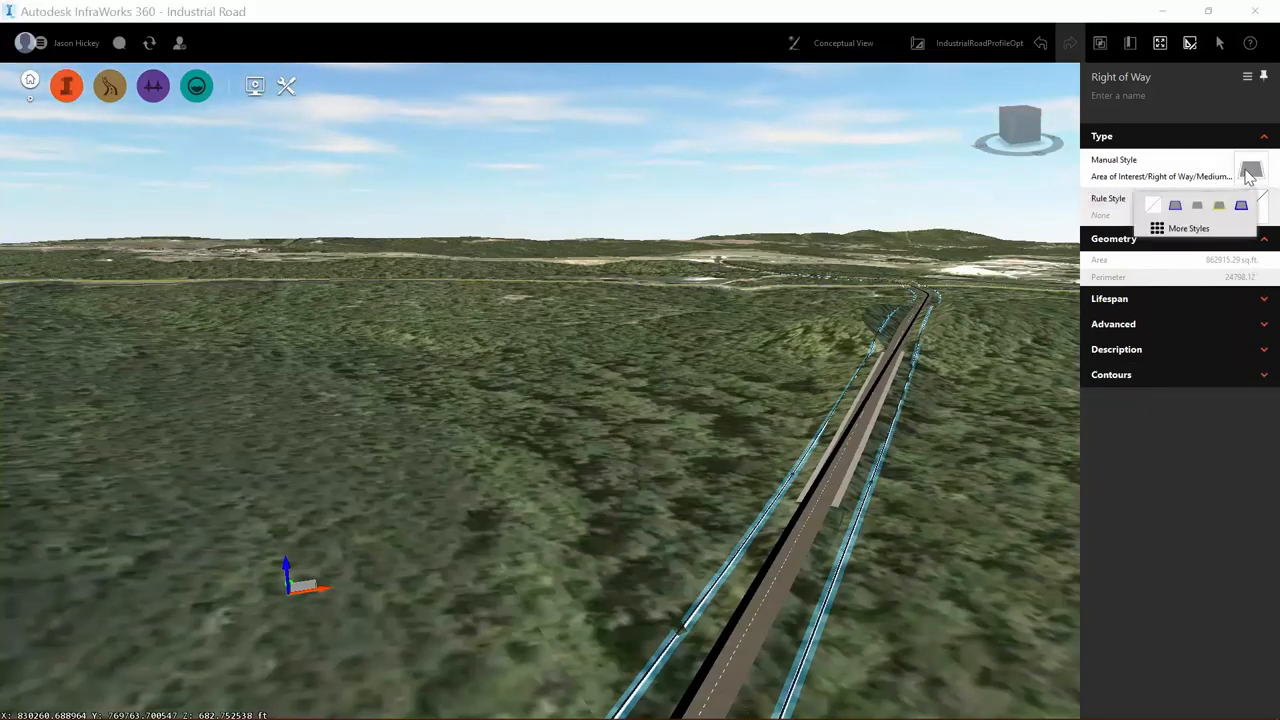